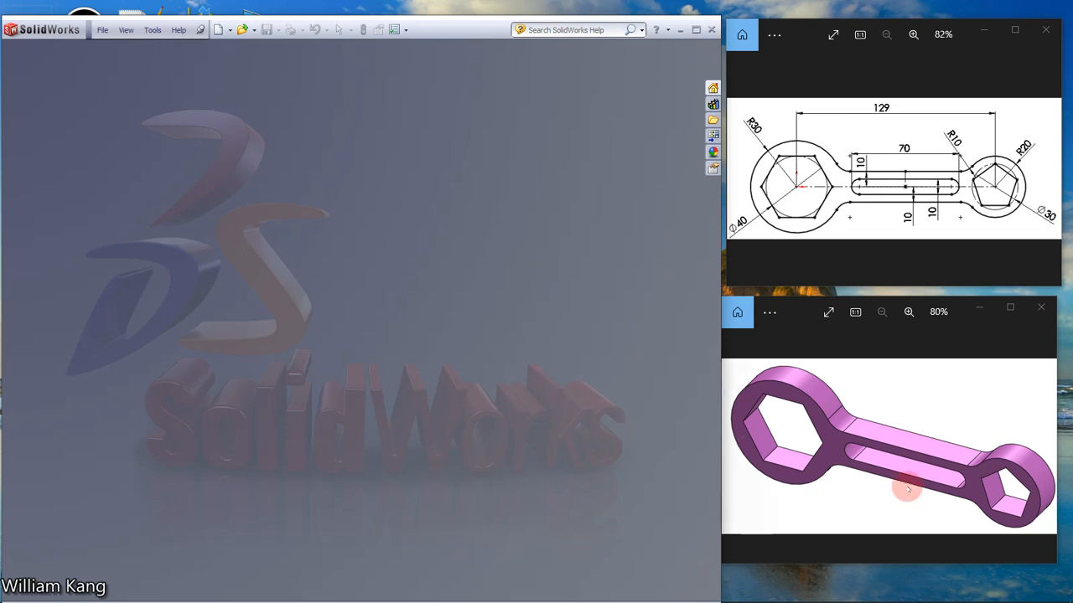
{"action": "mouse_move", "coordinate": [891, 456]}
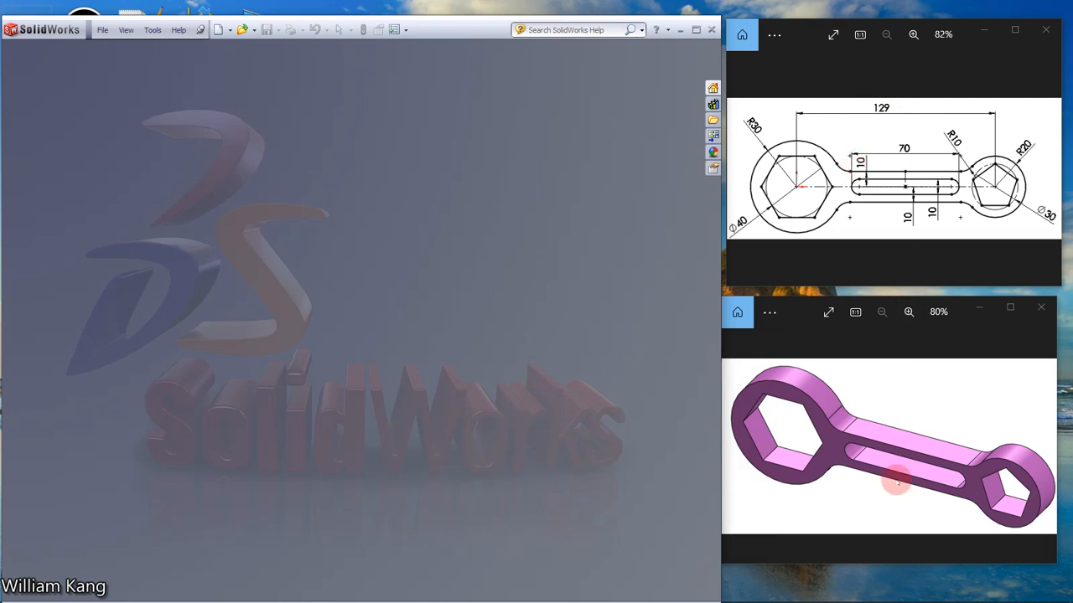
{"action": "mouse_move", "coordinate": [297, 54]}
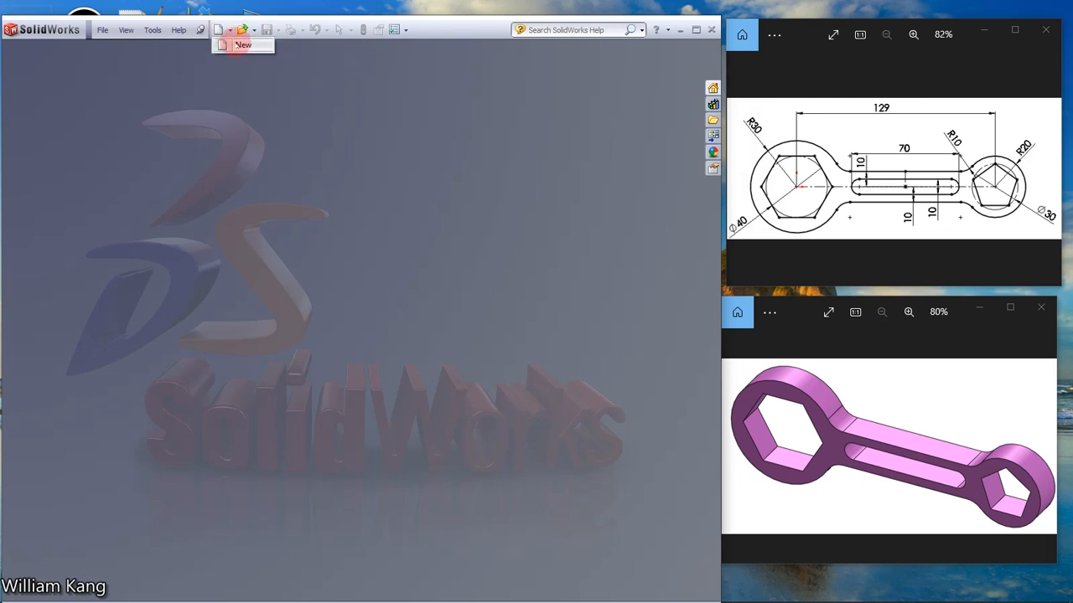
Create a new part document and start a sketch on the Front Plane.
{"action": "left_click", "coordinate": [221, 30]}
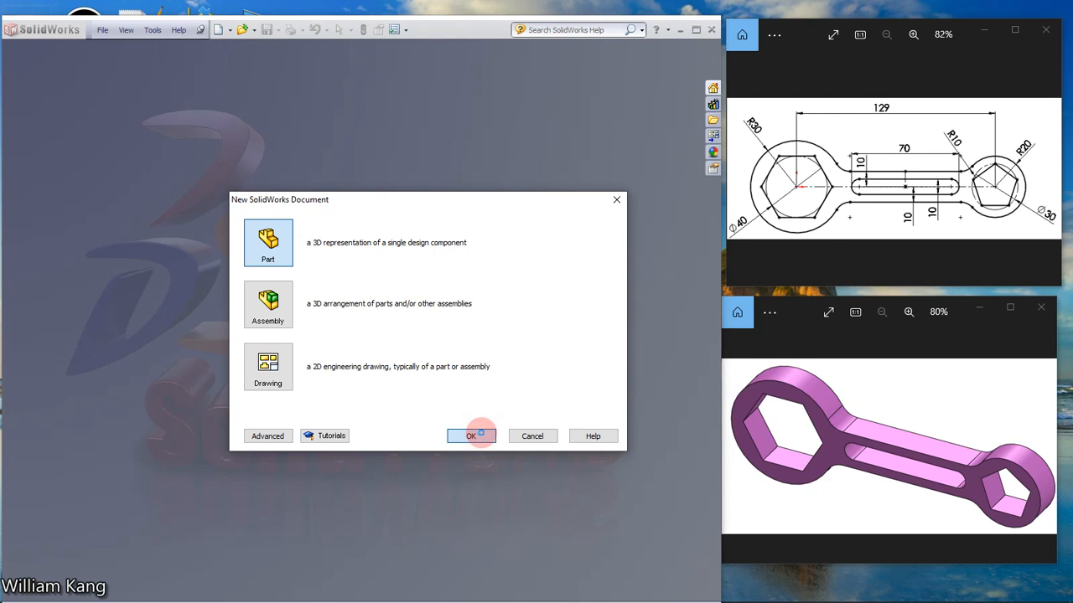
{"action": "left_click", "coordinate": [469, 436]}
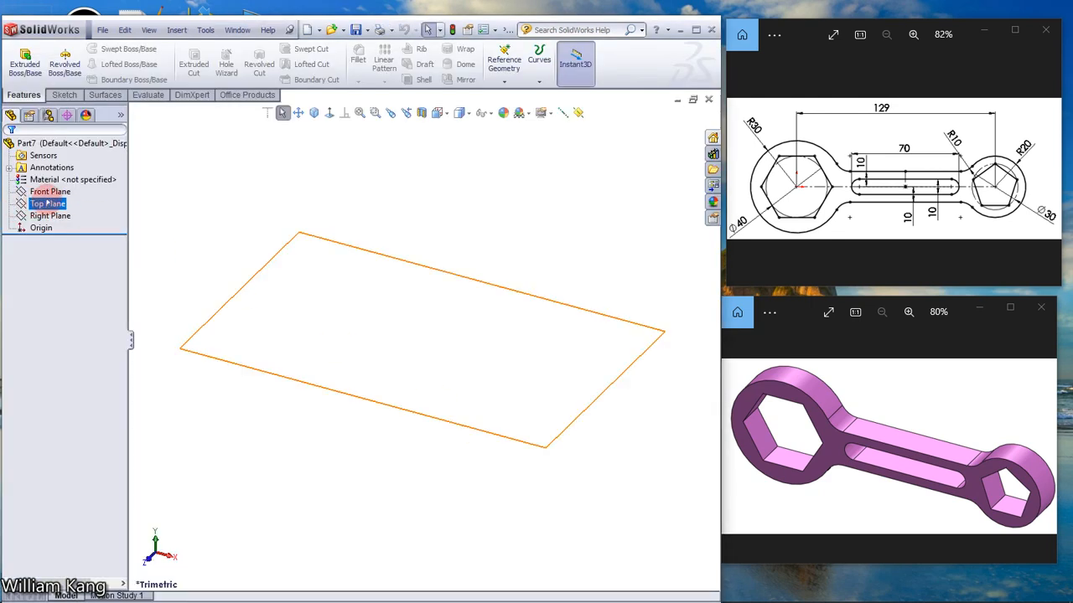
{"action": "left_click", "coordinate": [50, 191]}
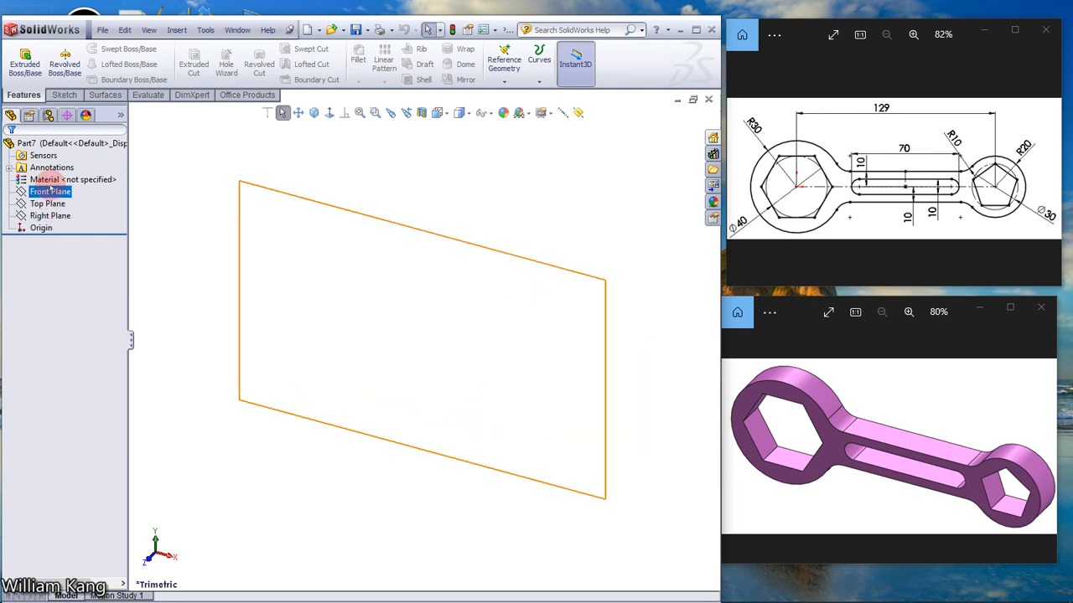
{"action": "left_click", "coordinate": [50, 191]}
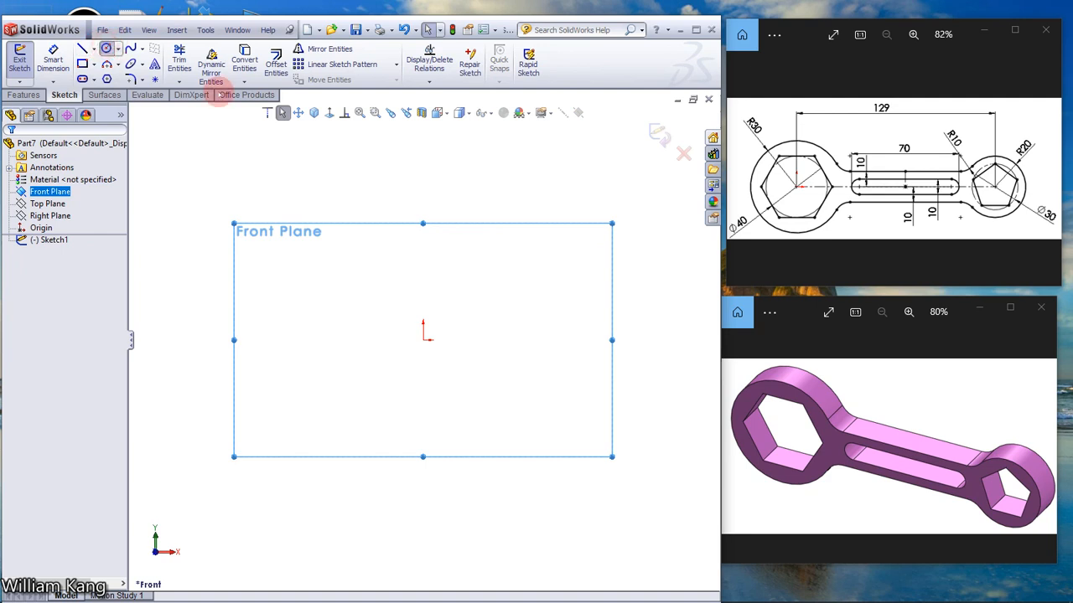
Sketch a circle centred on the origin and dimension its diameter to 80 mm.
{"action": "left_click", "coordinate": [83, 47]}
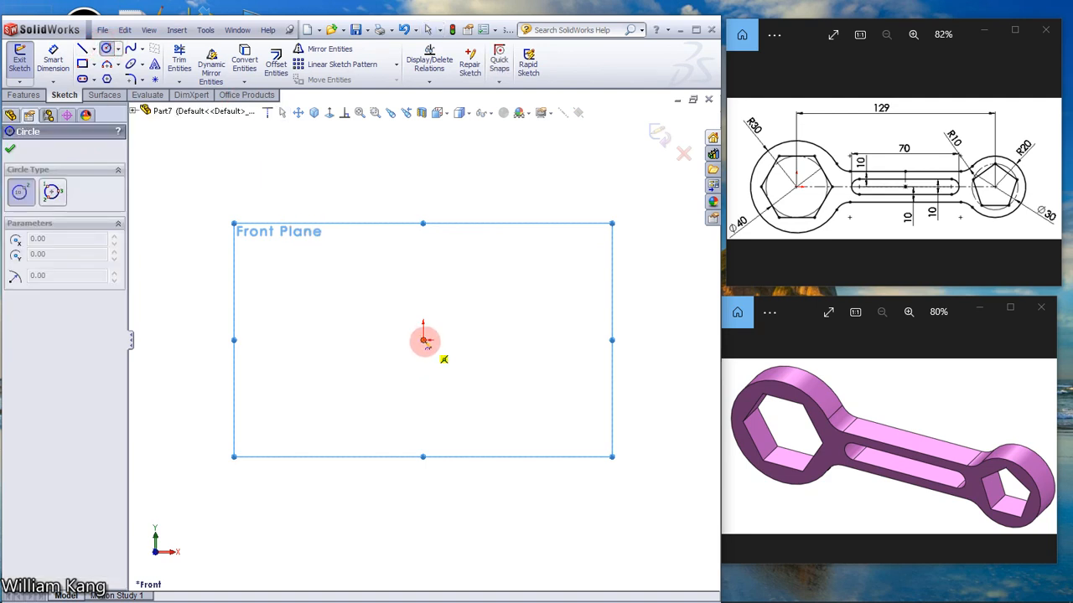
{"action": "left_click_drag", "start_coordinate": [422, 338], "coordinate": [459, 377]}
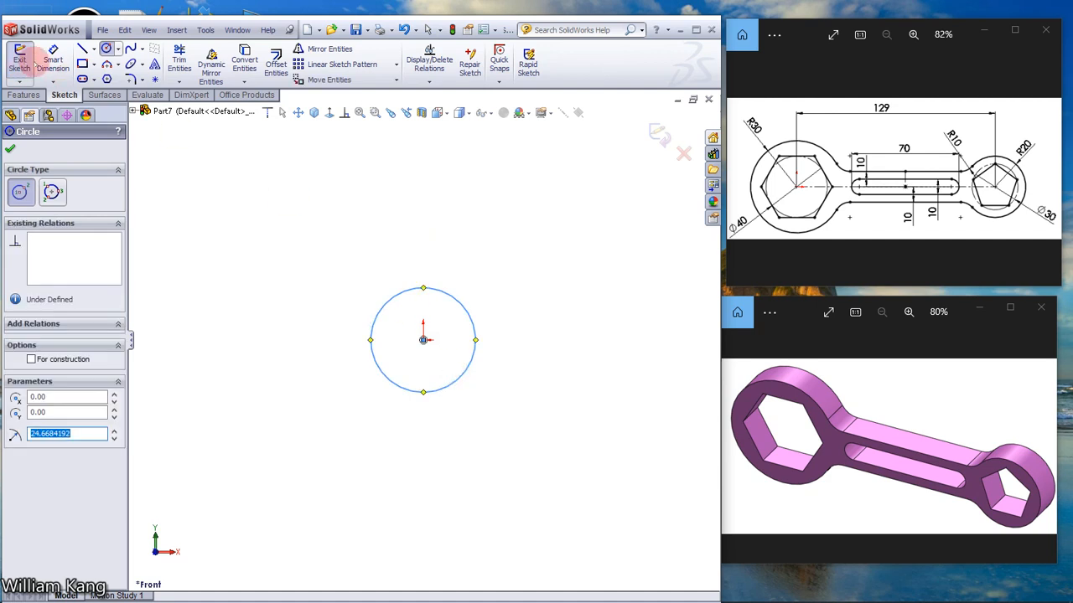
{"action": "left_click", "coordinate": [10, 147]}
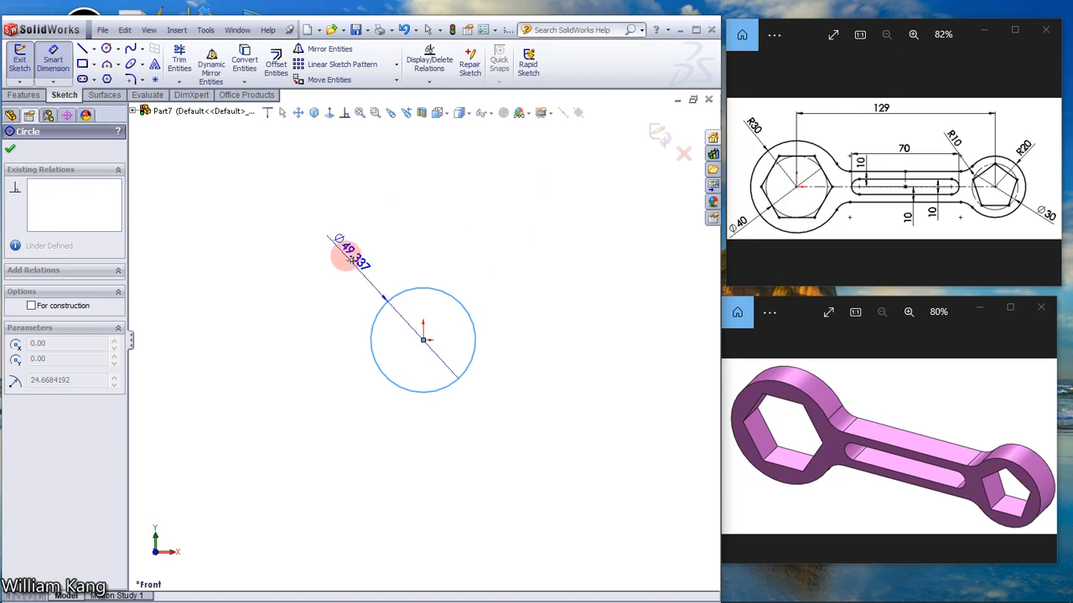
{"action": "left_click", "coordinate": [352, 260]}
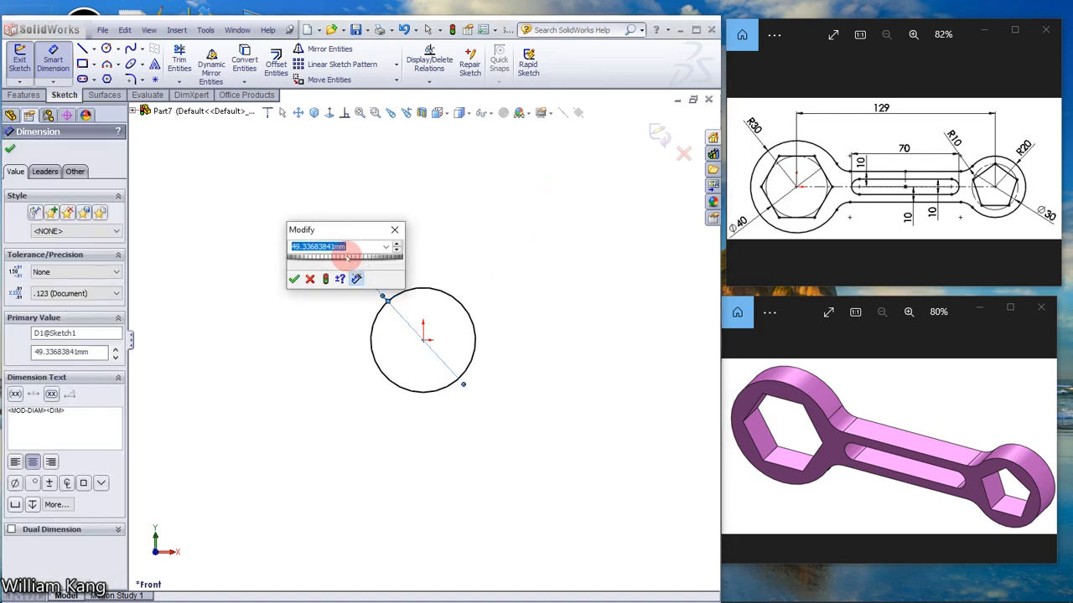
{"action": "type", "text": "6"}
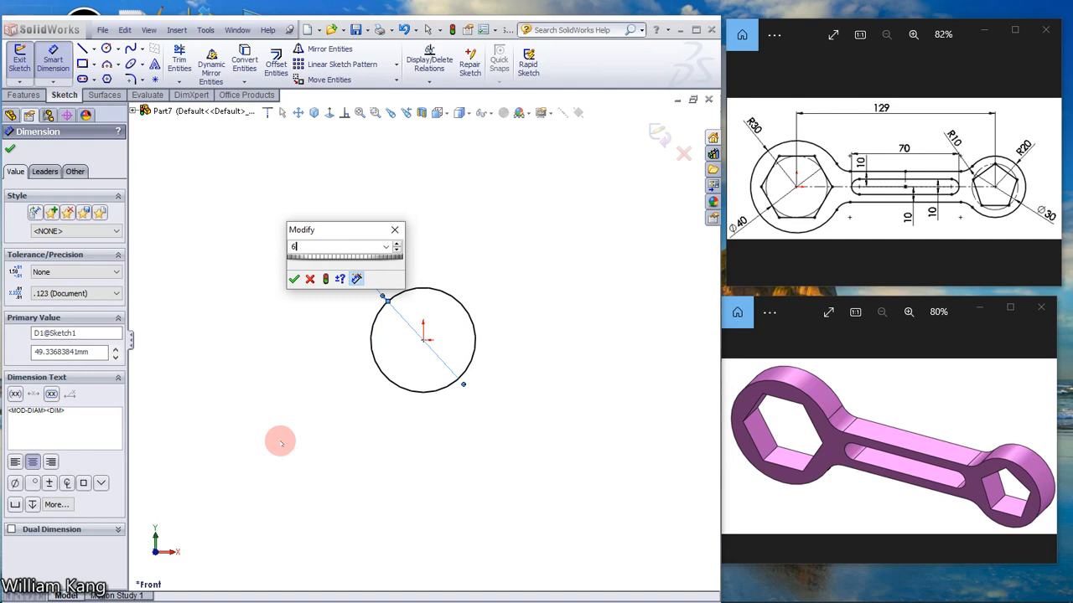
{"action": "left_click", "coordinate": [293, 278]}
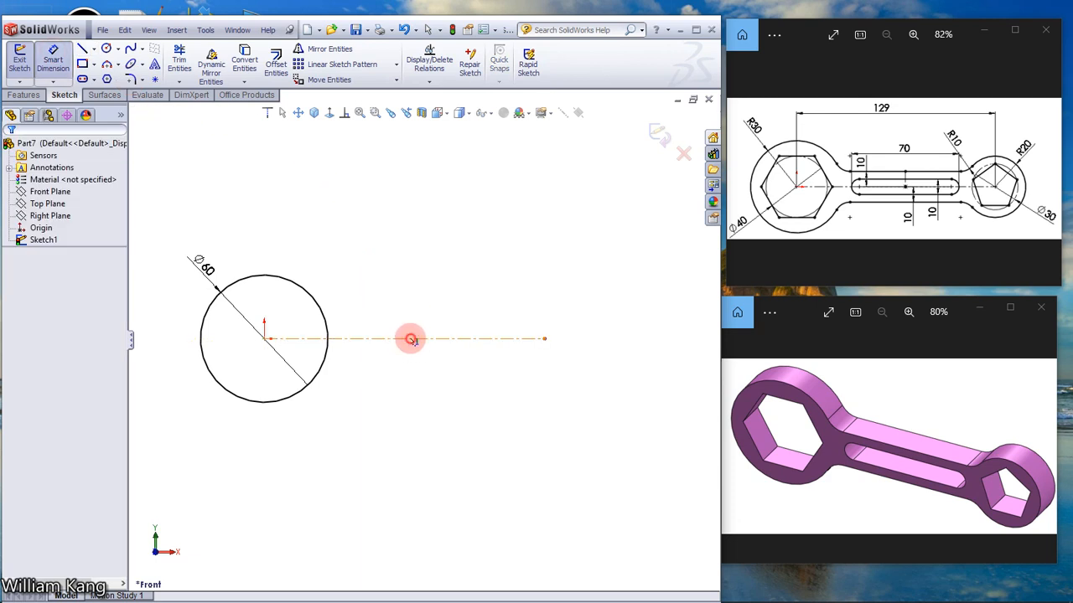
End the horizontal centreline to the right and dimension its length to 129 mm.
{"action": "left_click", "coordinate": [411, 338]}
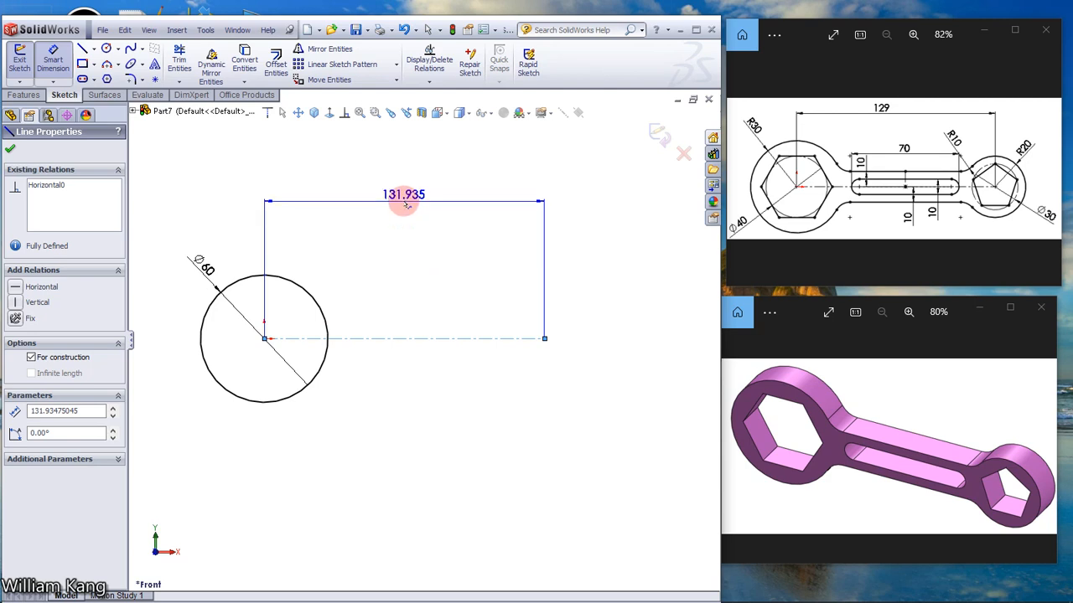
{"action": "double_click", "coordinate": [402, 194]}
{"action": "type", "text": "12"}
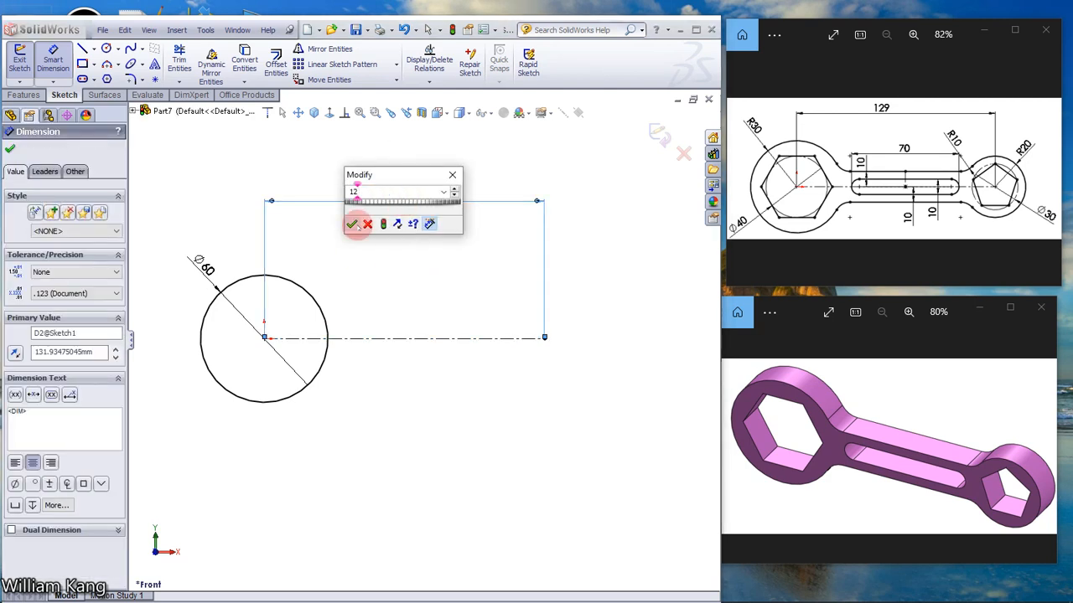
{"action": "left_click", "coordinate": [352, 225]}
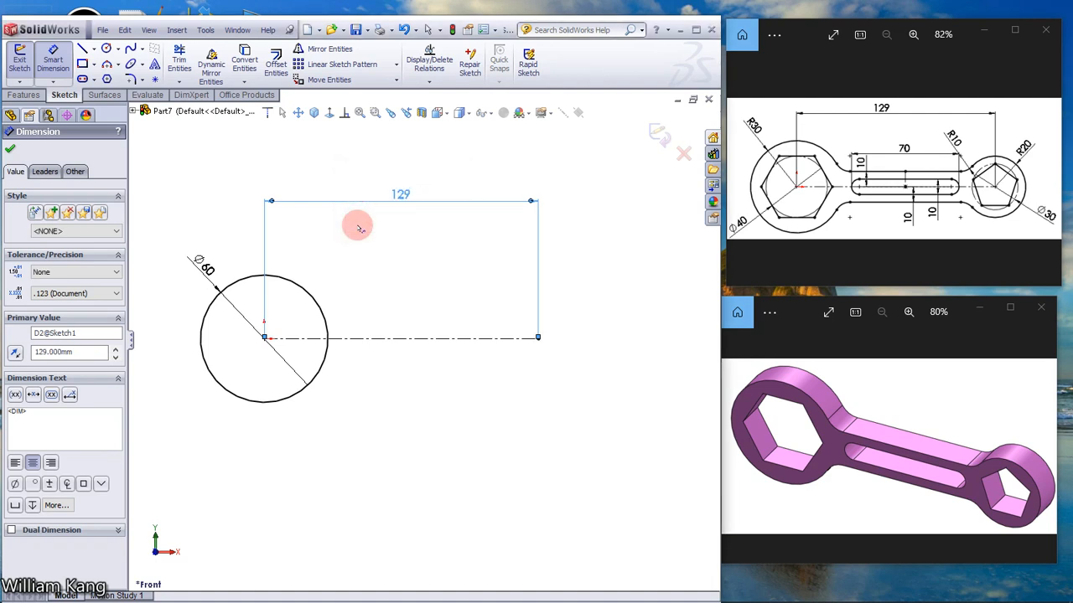
{"action": "mouse_move", "coordinate": [357, 224]}
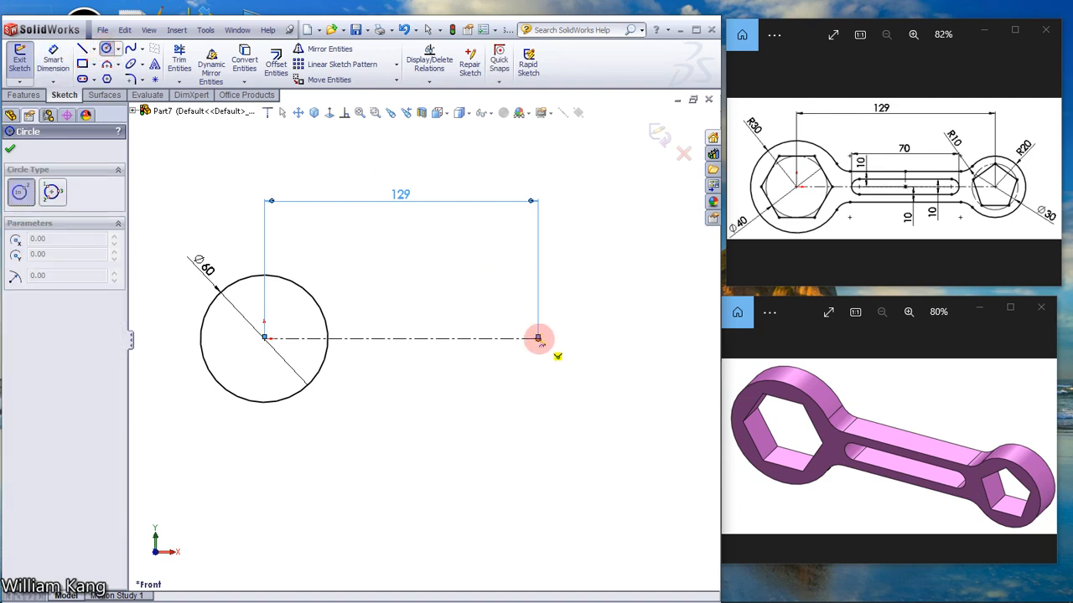
Draw a circle at the centreline's right end and dimension it to 40 mm diameter.
{"action": "left_click_drag", "start_coordinate": [540, 338], "coordinate": [573, 369]}
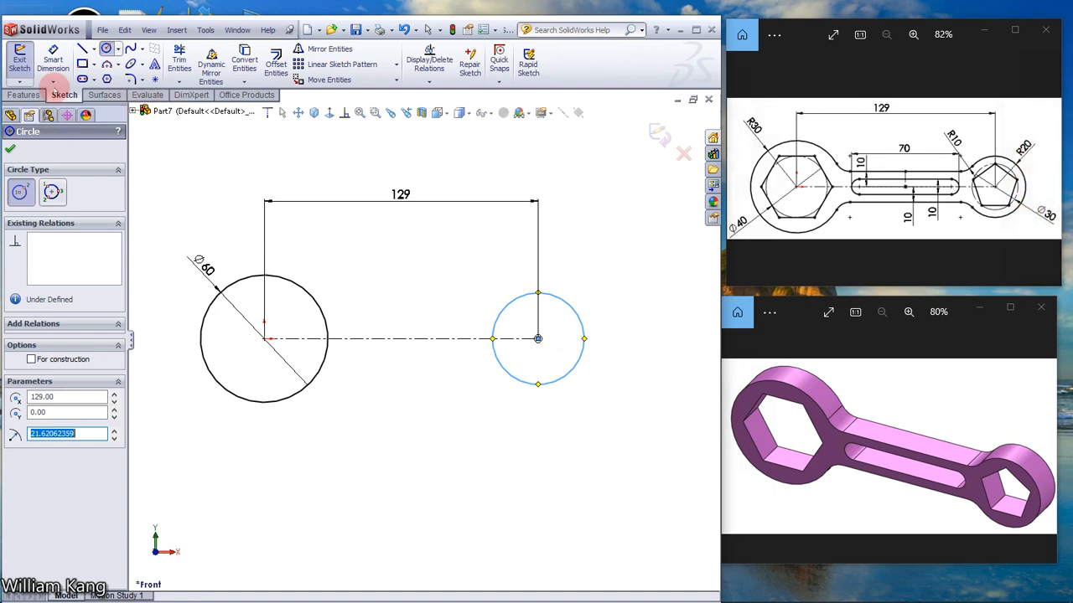
{"action": "left_click", "coordinate": [10, 147]}
{"action": "type", "text": "40"}
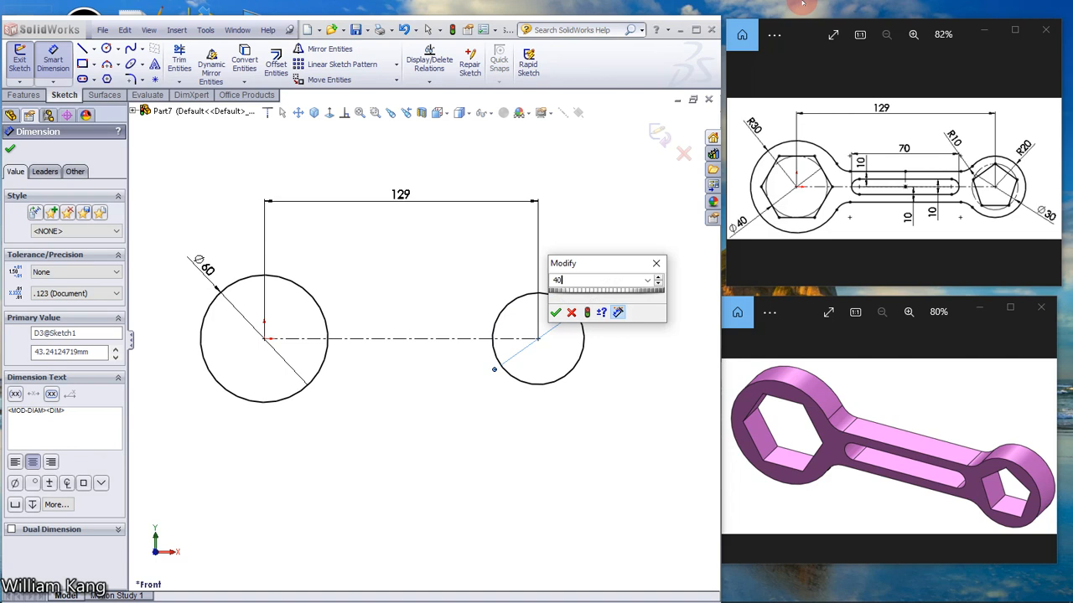
{"action": "left_click", "coordinate": [554, 312]}
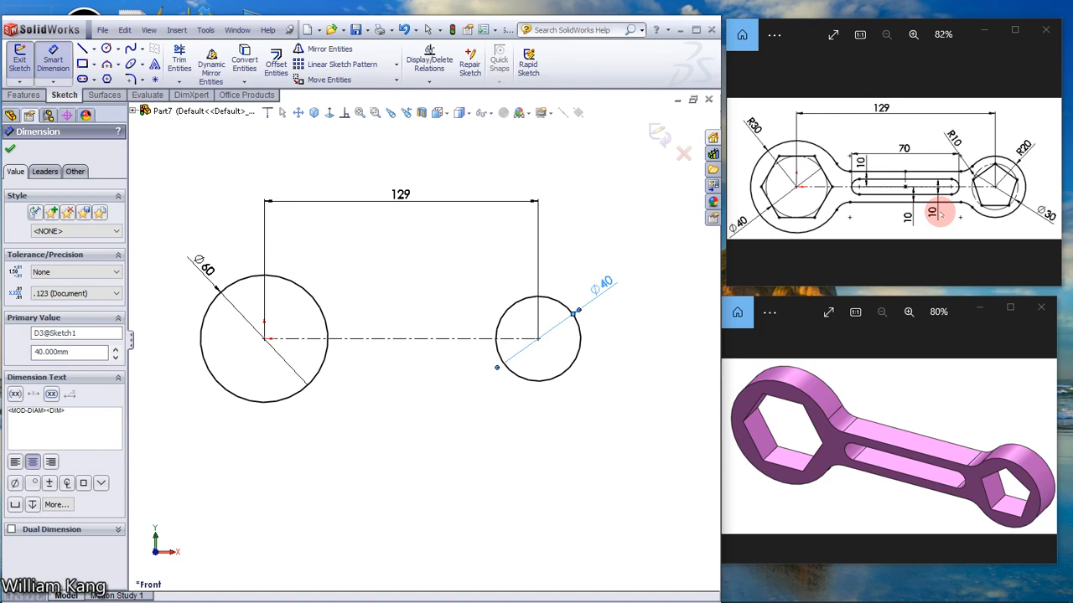
{"action": "mouse_move", "coordinate": [530, 166]}
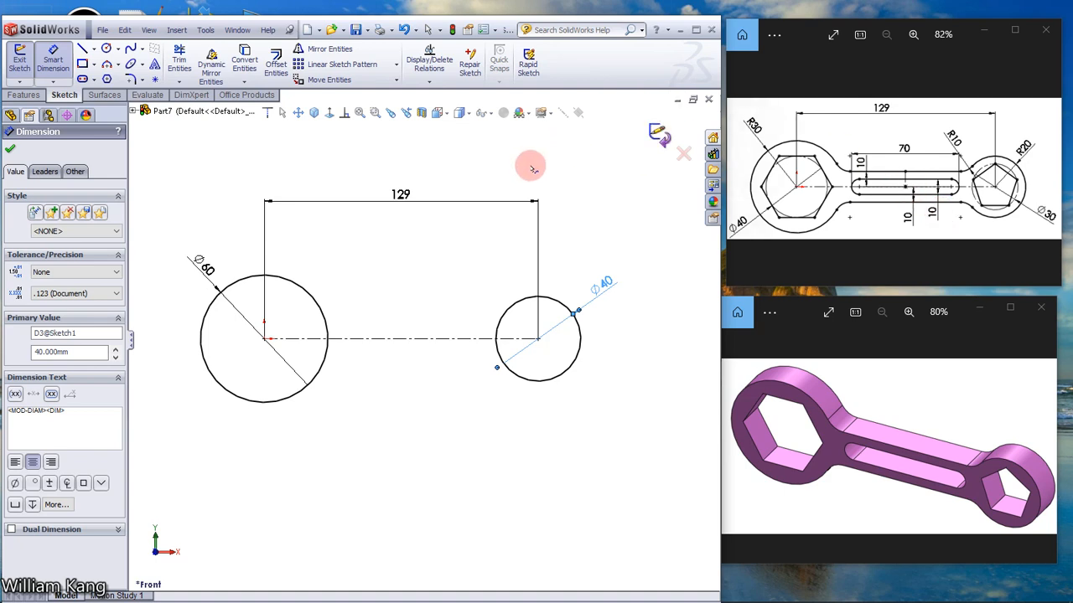
{"action": "mouse_move", "coordinate": [499, 218]}
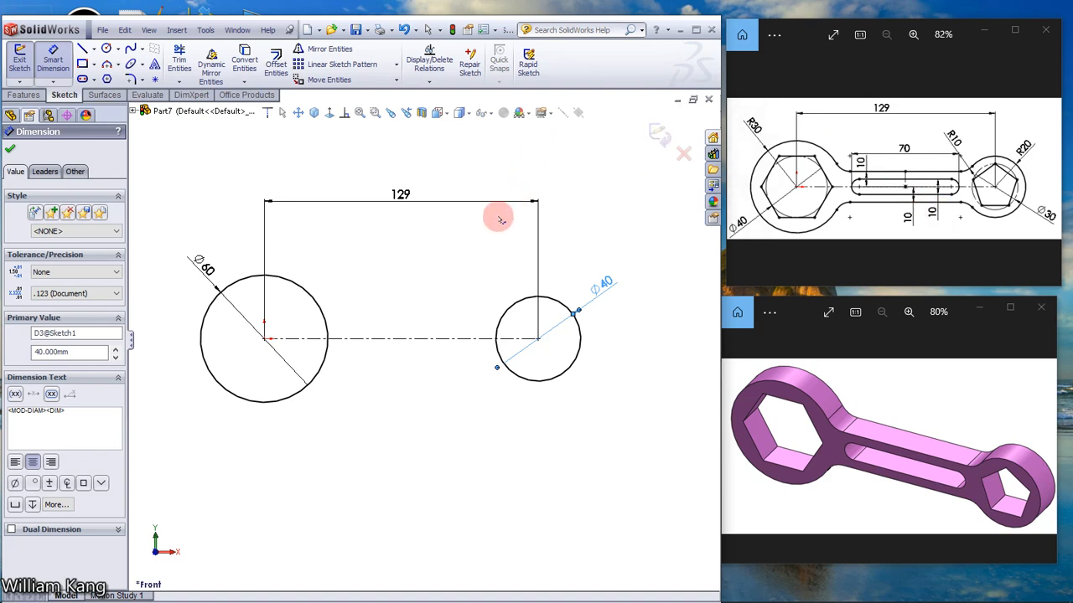
{"action": "mouse_move", "coordinate": [499, 218]}
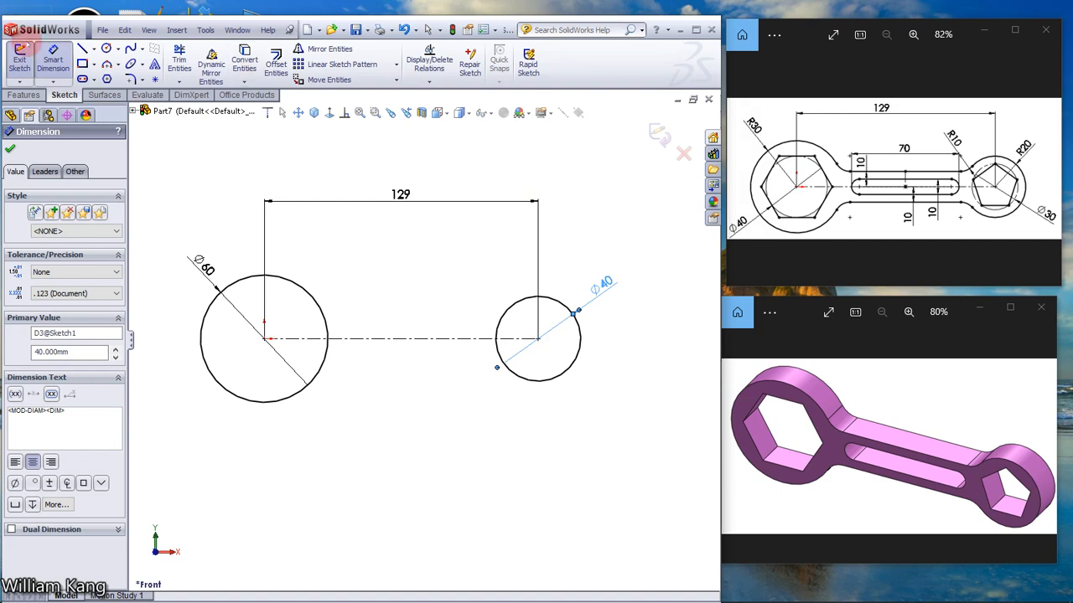
Draw a straight slot below the two circles and accept it.
{"action": "left_click", "coordinate": [117, 79]}
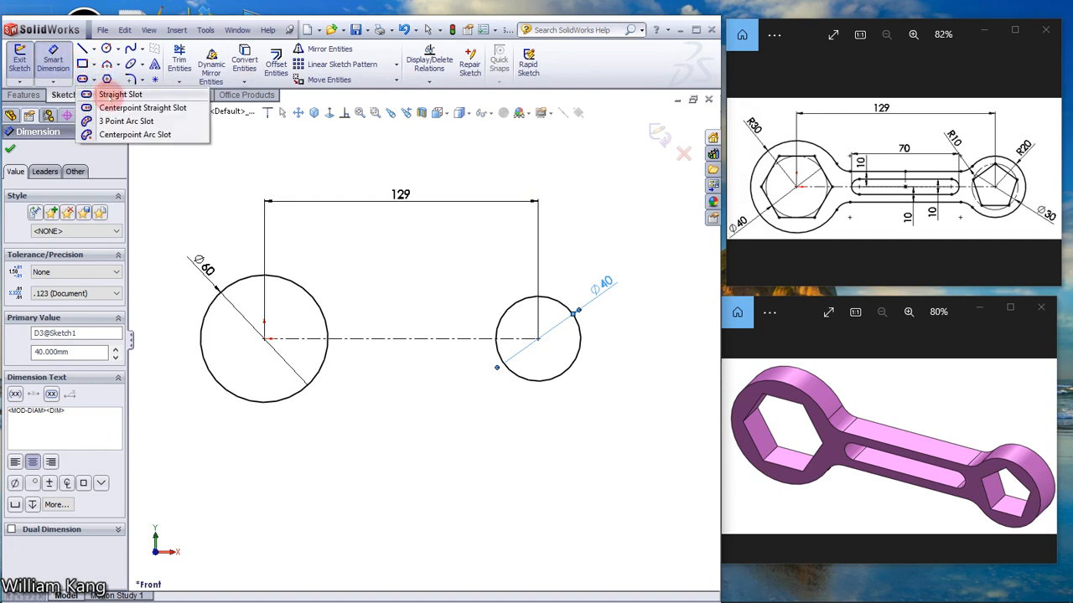
{"action": "left_click", "coordinate": [121, 94]}
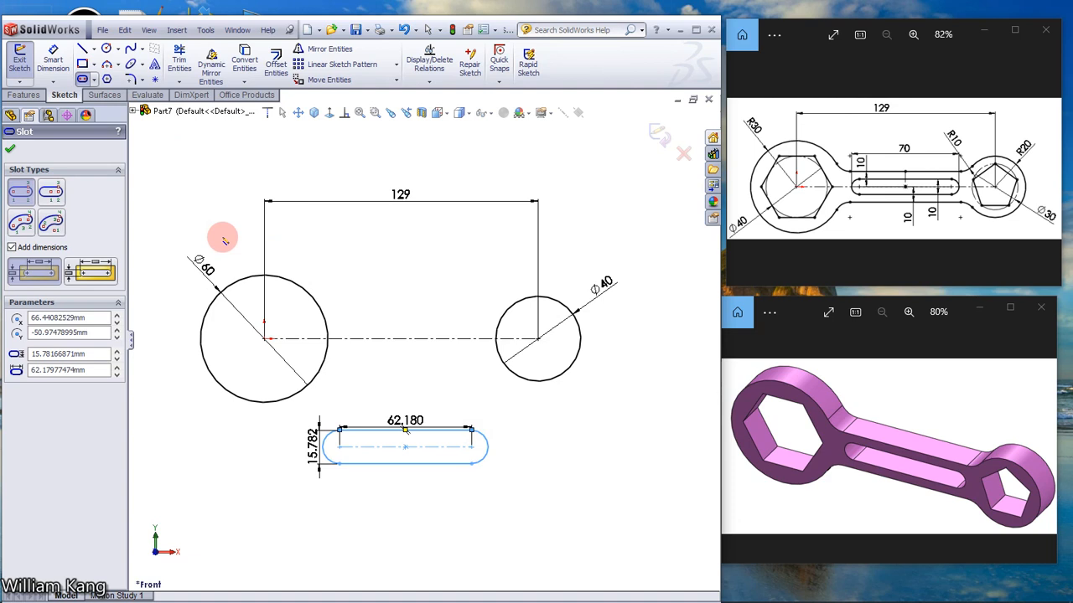
{"action": "mouse_move", "coordinate": [103, 156]}
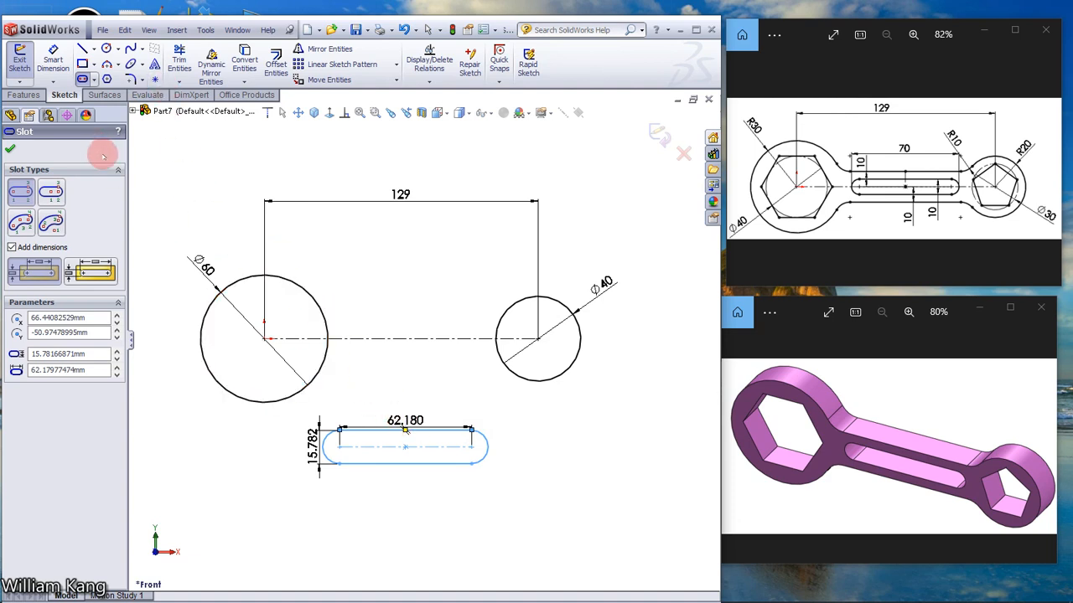
{"action": "left_click", "coordinate": [10, 149]}
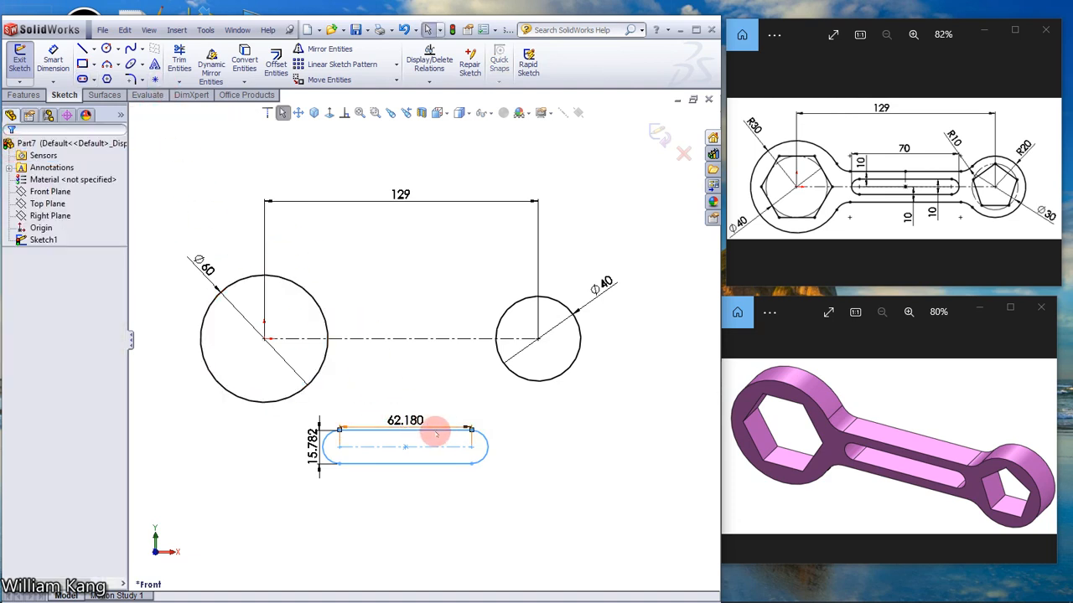
{"action": "left_click", "coordinate": [436, 432]}
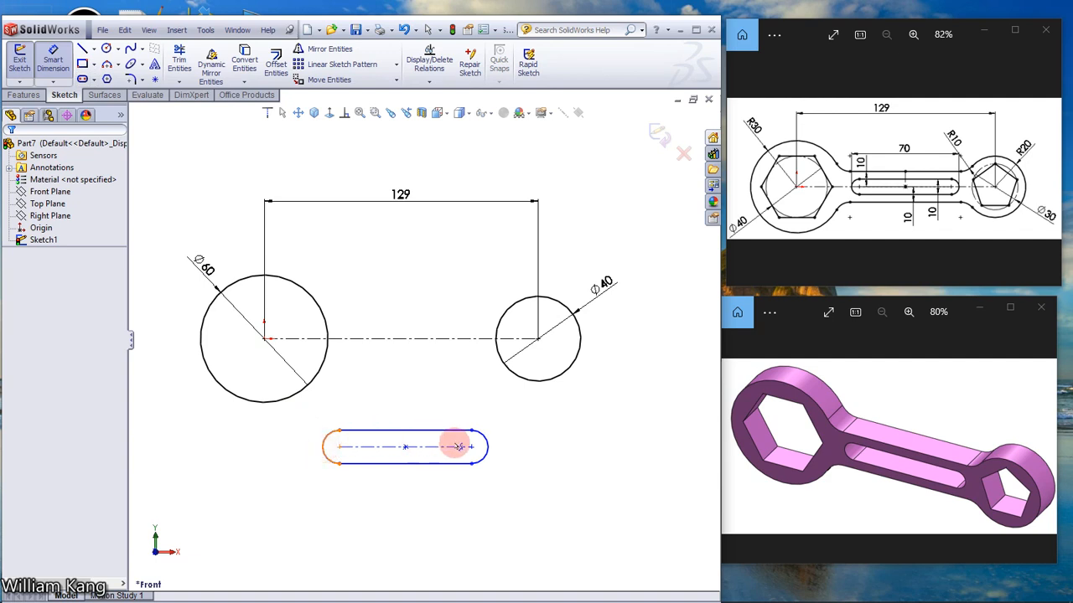
Dimension the slot's length to 70 mm.
{"action": "left_click", "coordinate": [455, 446]}
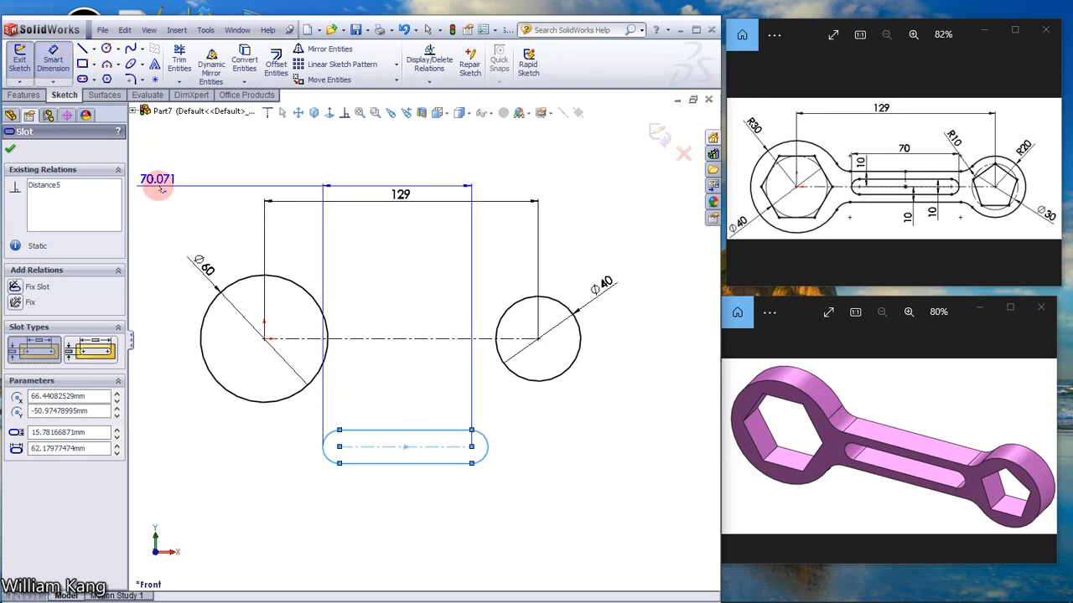
{"action": "left_click", "coordinate": [11, 148]}
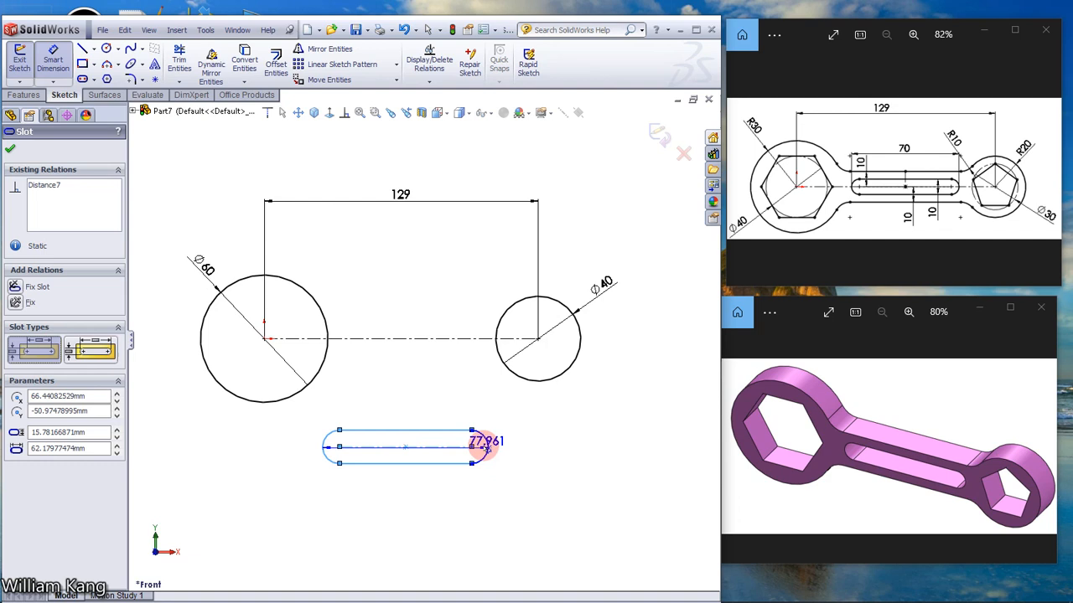
{"action": "left_click", "coordinate": [486, 443]}
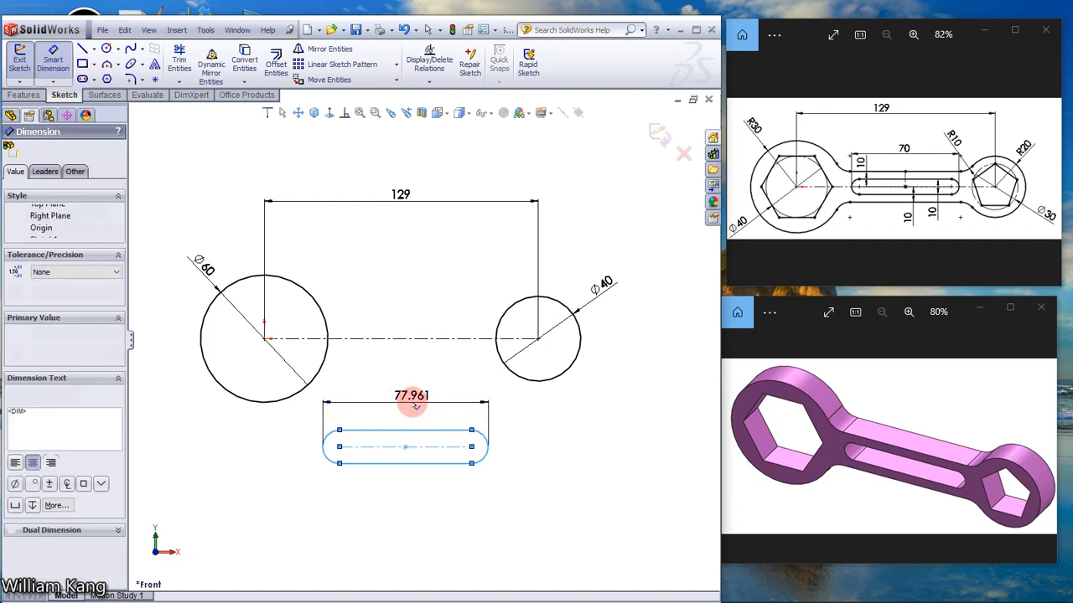
{"action": "left_click", "coordinate": [412, 396]}
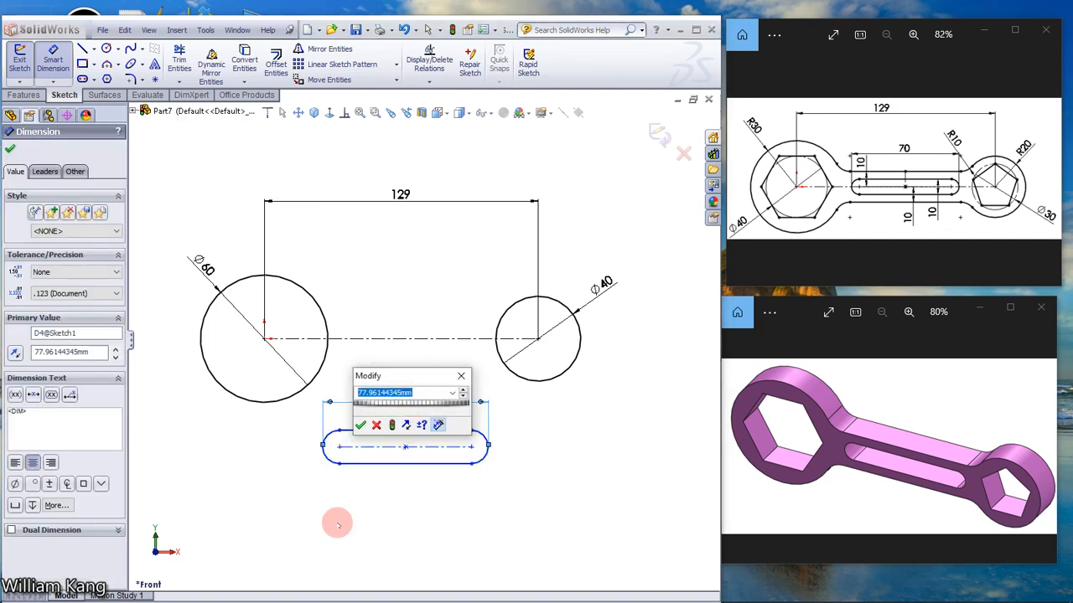
{"action": "left_click", "coordinate": [361, 426]}
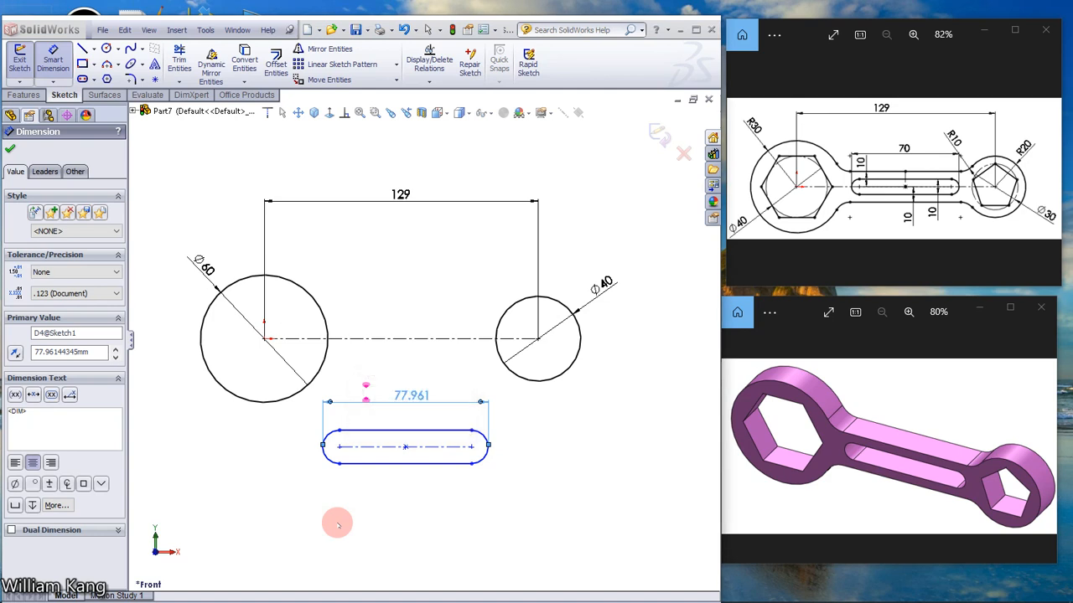
{"action": "type", "text": "70.000mm"}
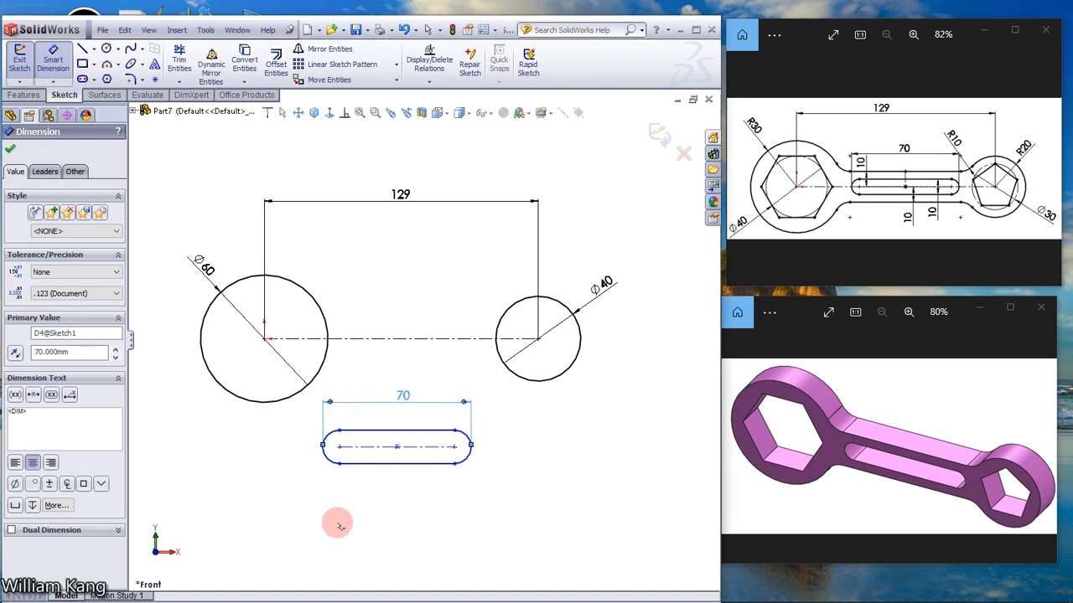
{"action": "left_click", "coordinate": [10, 149]}
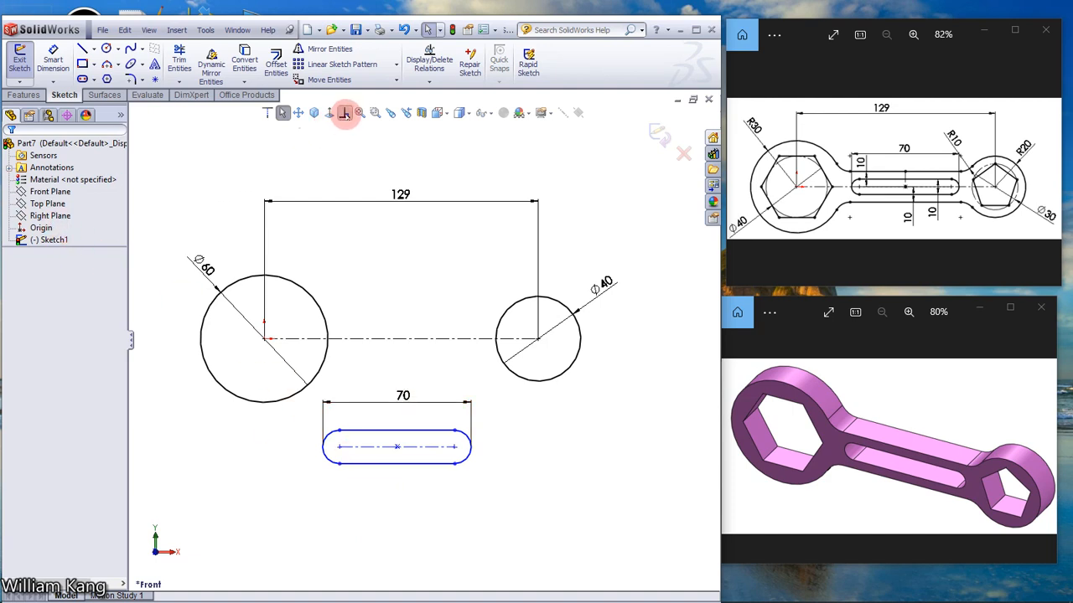
Add a Coincident relation between the slot's centre point and the centreline midpoint.
{"action": "left_click", "coordinate": [345, 114]}
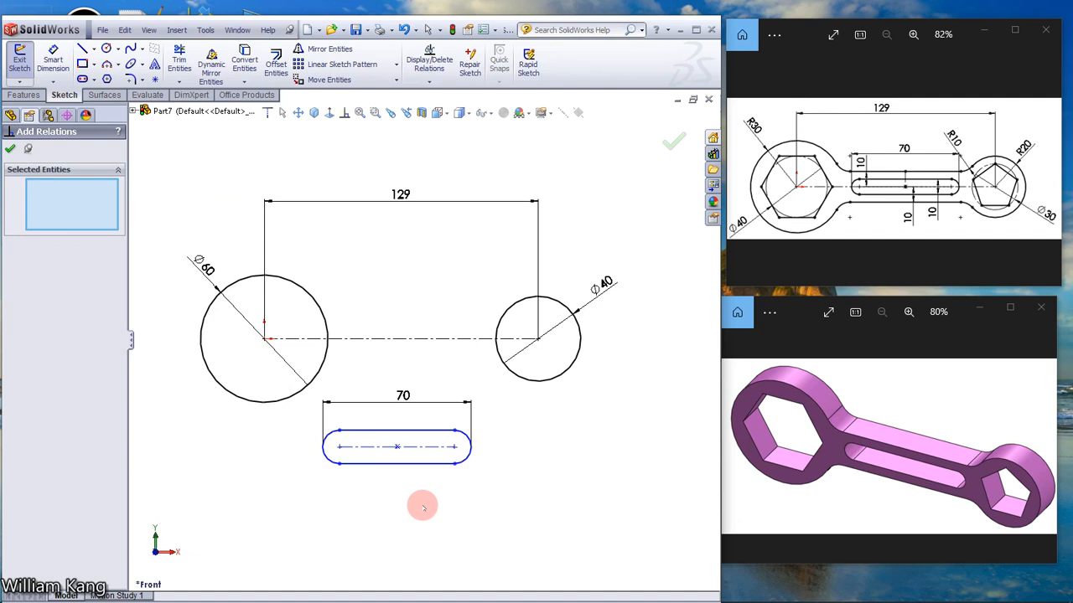
{"action": "left_click", "coordinate": [396, 446]}
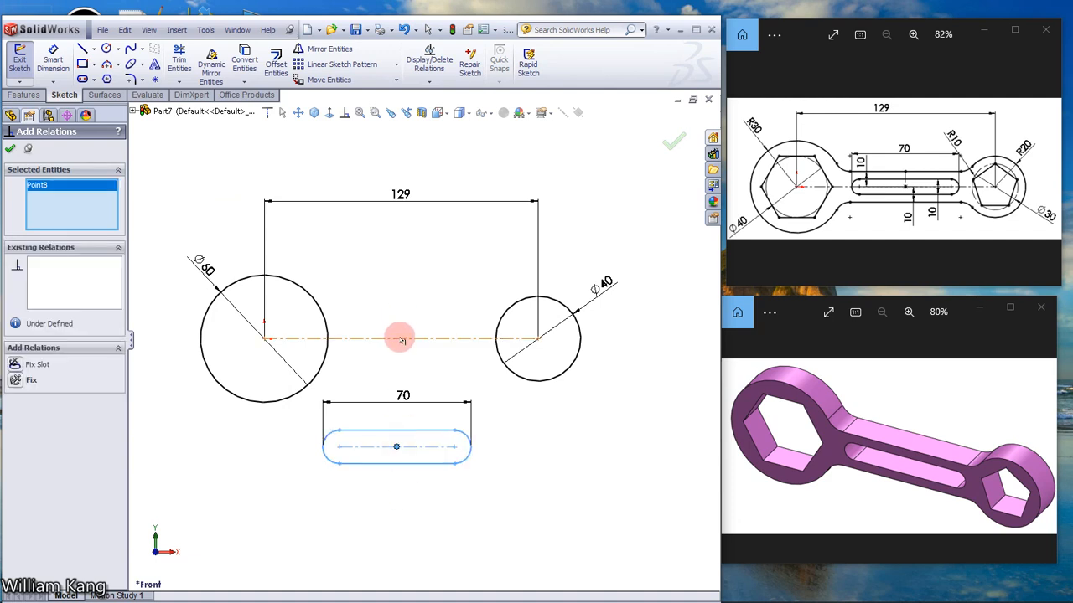
{"action": "right_click", "coordinate": [399, 339]}
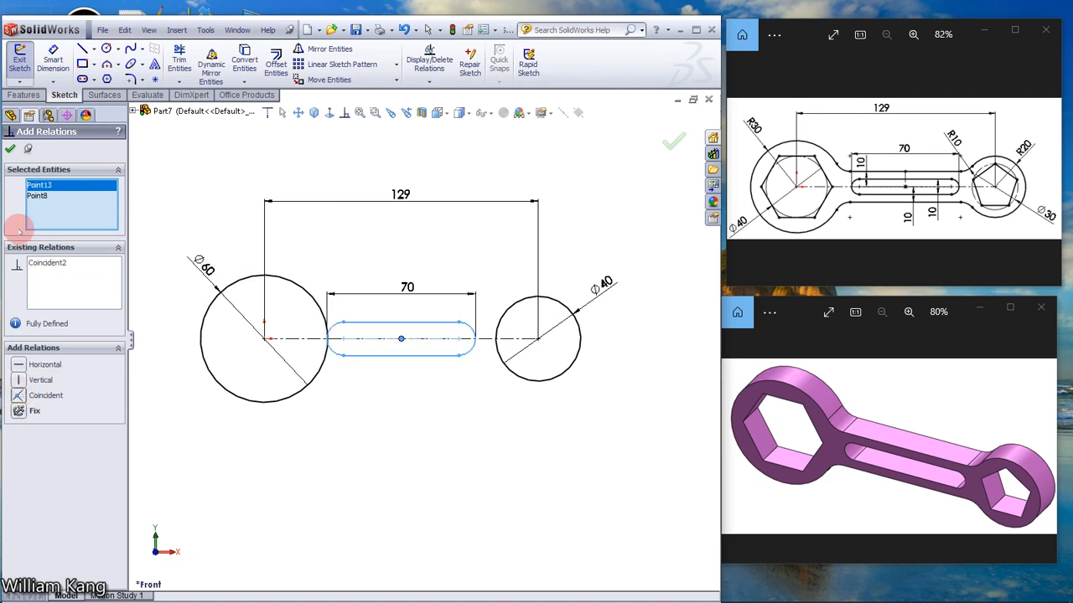
{"action": "left_click", "coordinate": [674, 141]}
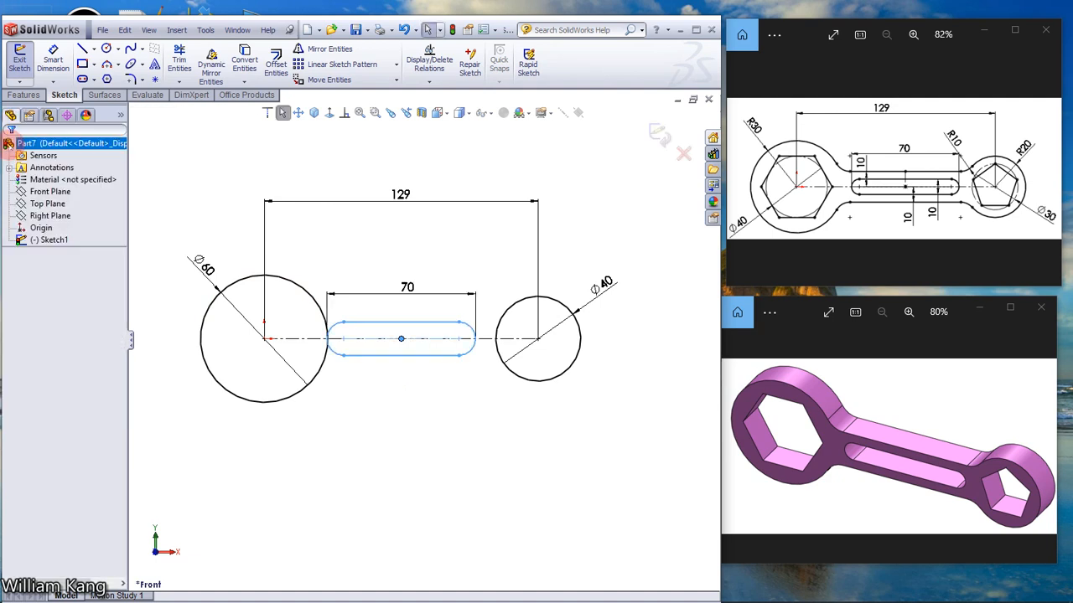
{"action": "left_click", "coordinate": [433, 312]}
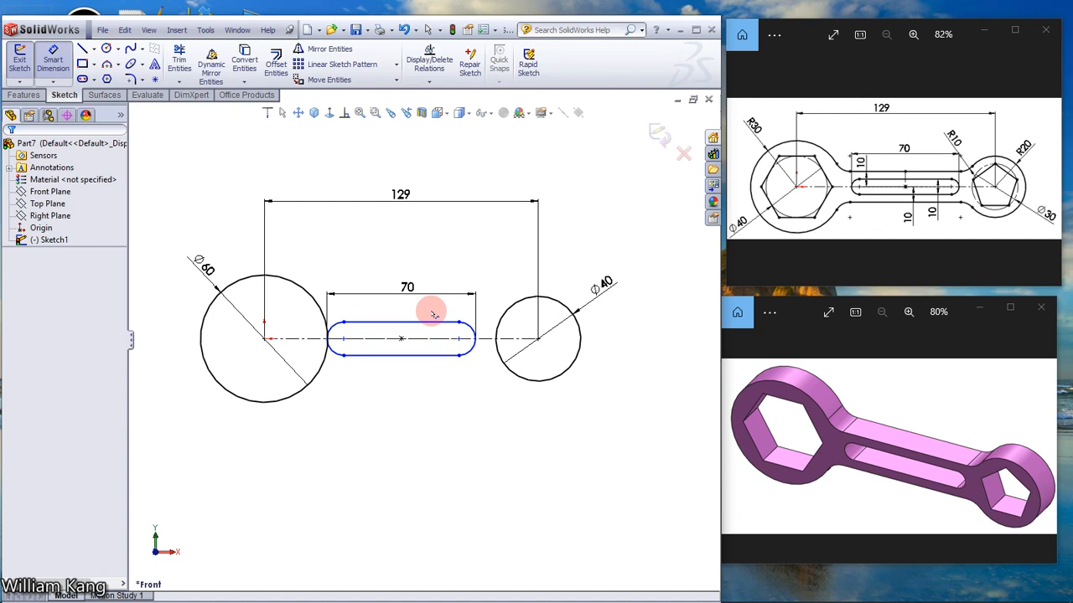
Dimension the slot's width to 10 mm.
{"action": "left_click", "coordinate": [401, 322]}
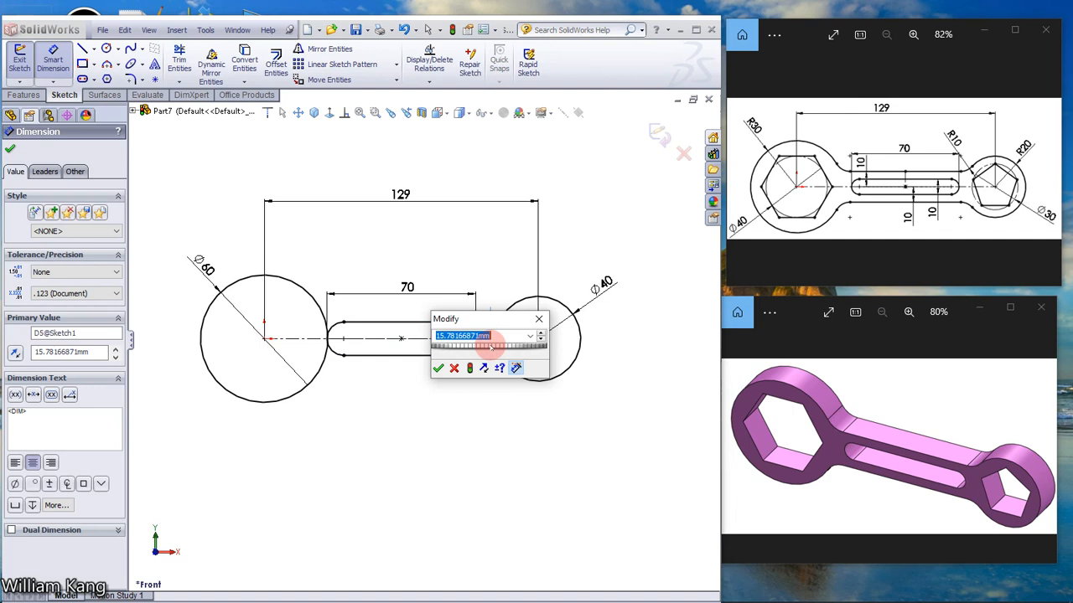
{"action": "type", "text": "10"}
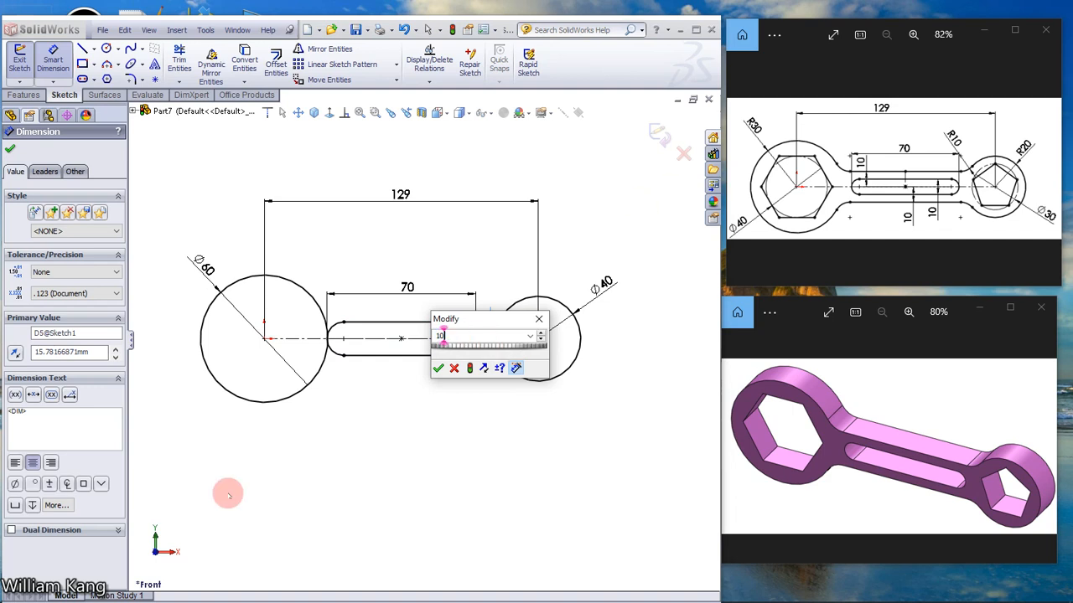
{"action": "left_click", "coordinate": [438, 369]}
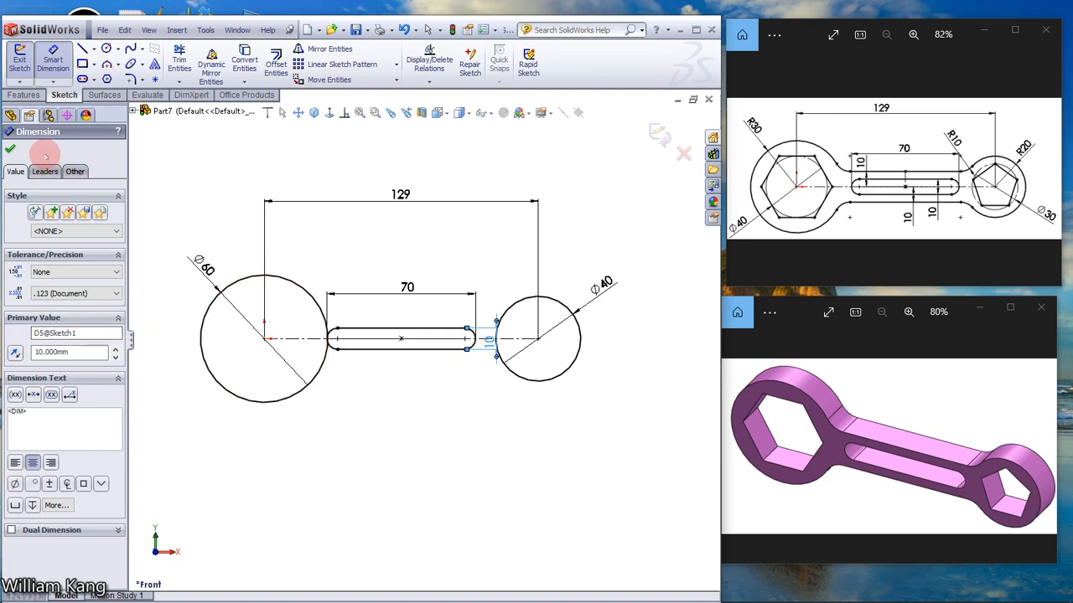
{"action": "left_click", "coordinate": [10, 149]}
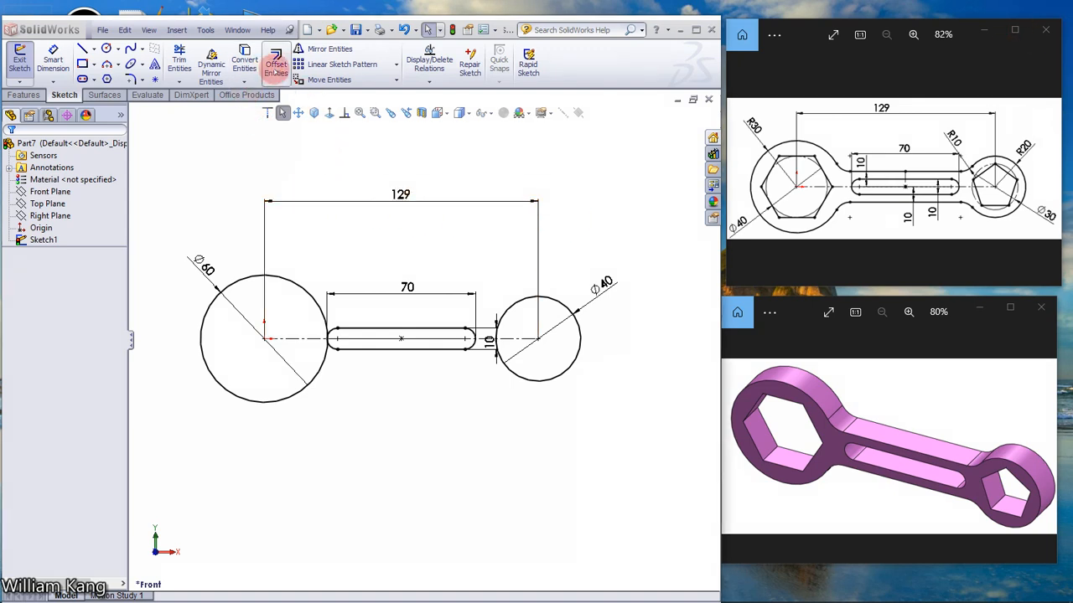
Offset the centreline 10 mm bi-directionally to create the handle lines.
{"action": "left_click", "coordinate": [275, 64]}
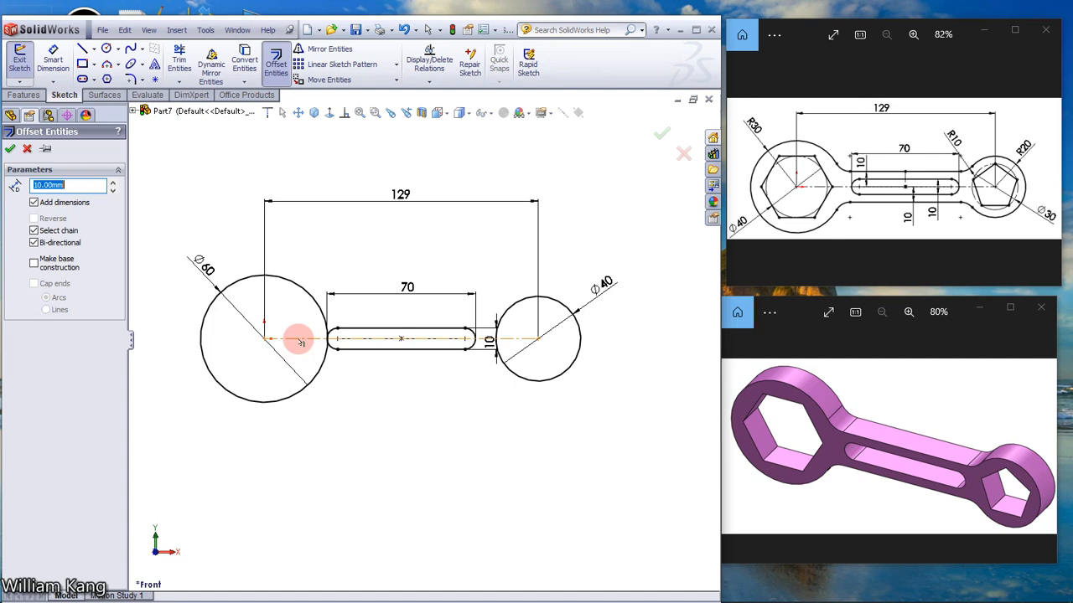
{"action": "left_click", "coordinate": [67, 185]}
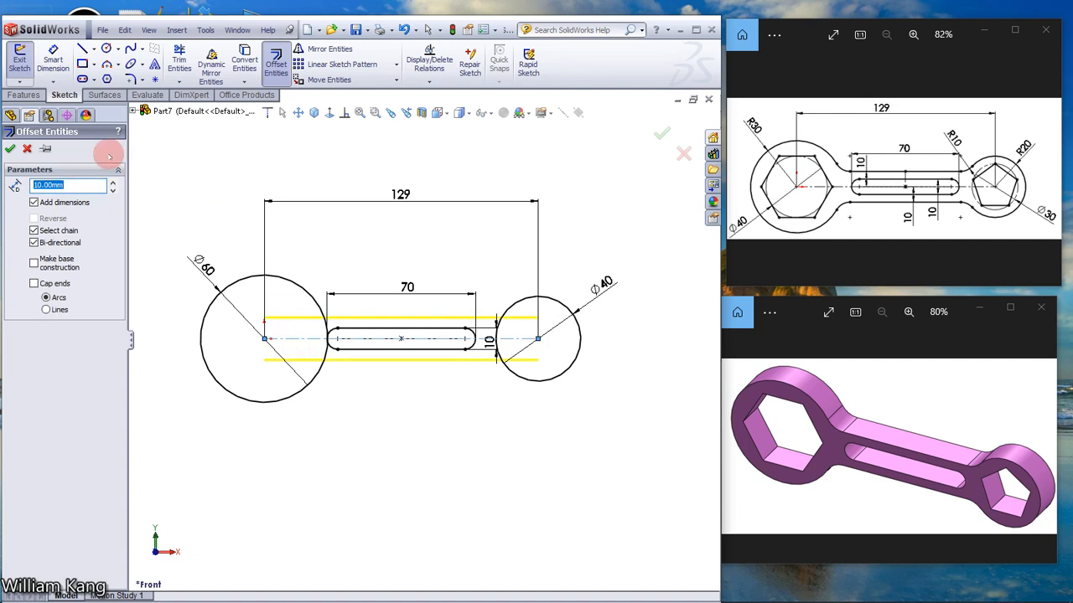
{"action": "left_click", "coordinate": [10, 148]}
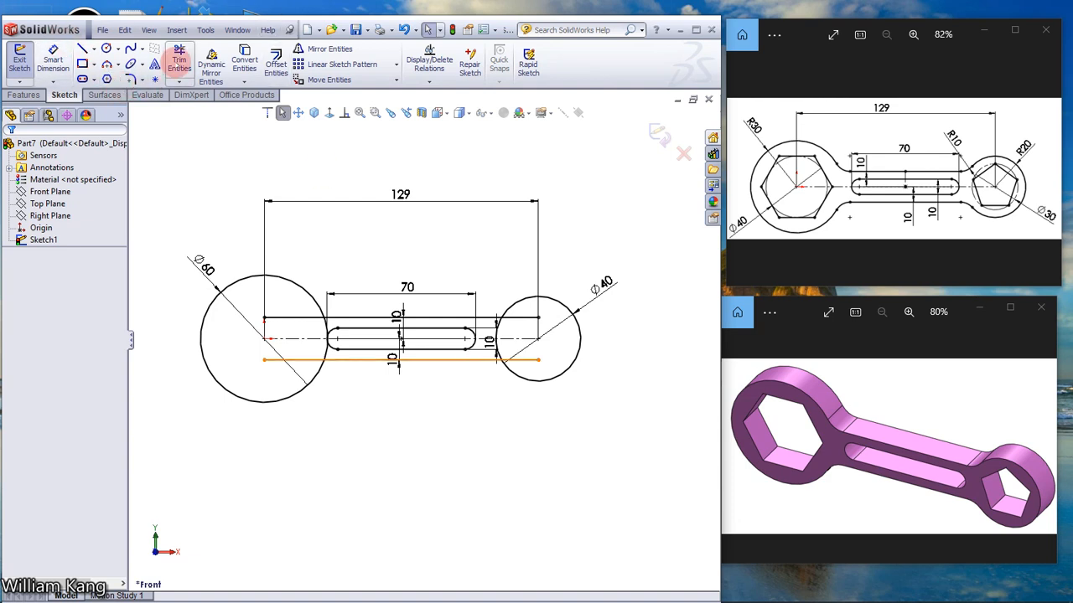
Power-trim the overlapping arcs and line ends into one continuous wrench outline.
{"action": "left_click", "coordinate": [179, 64]}
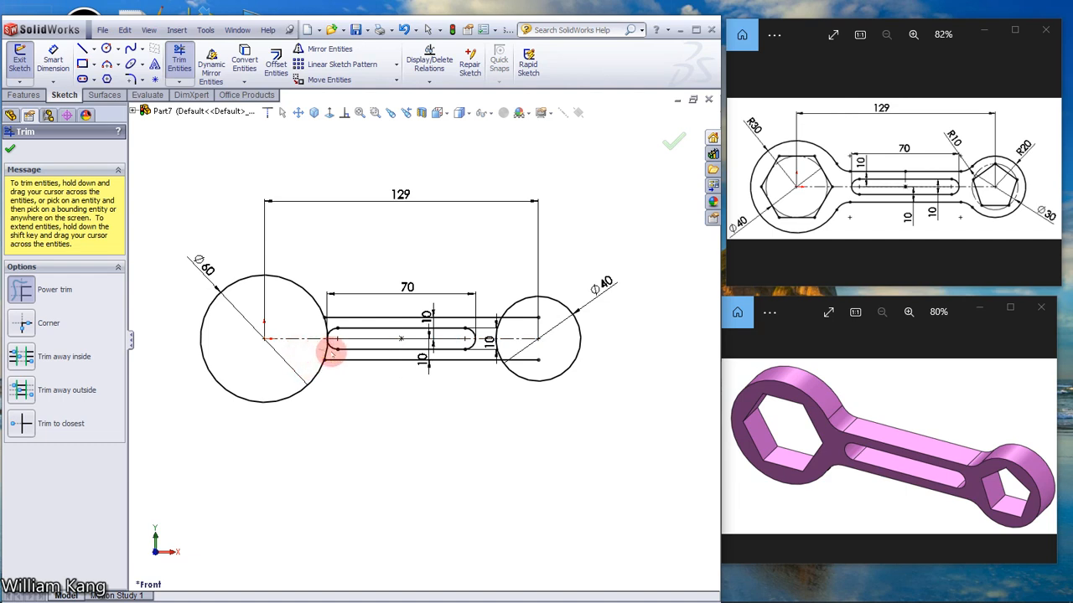
{"action": "left_click", "coordinate": [334, 338]}
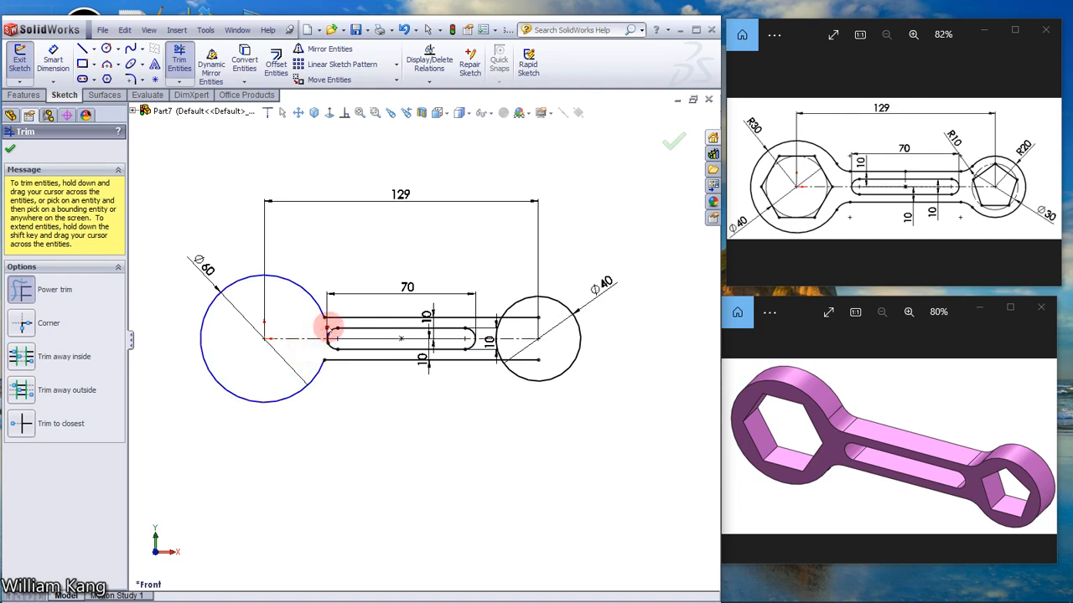
{"action": "left_click", "coordinate": [537, 355]}
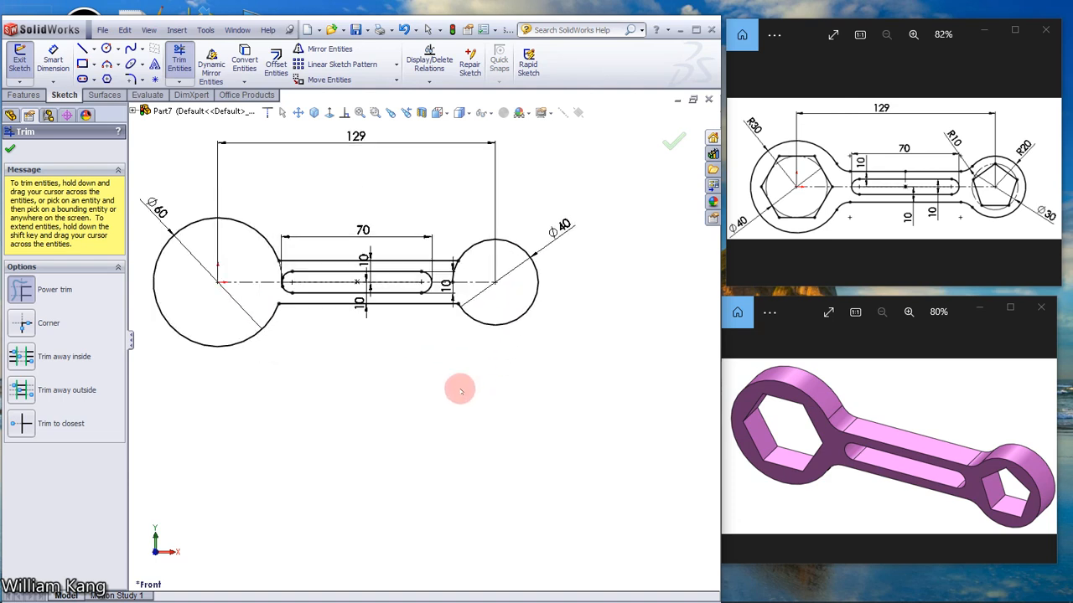
{"action": "left_click", "coordinate": [359, 113]}
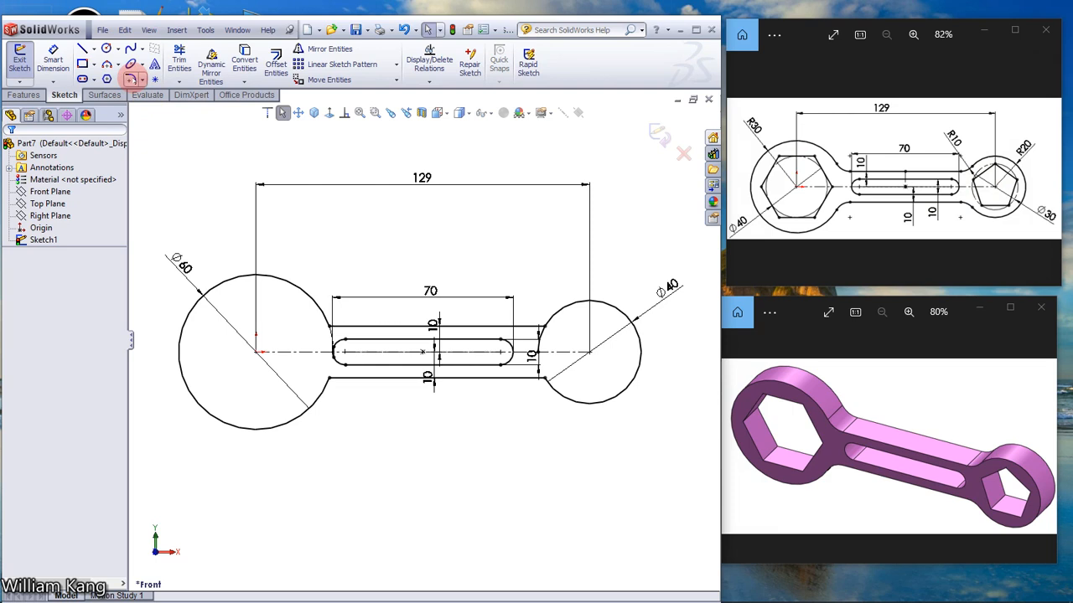
Add 10 mm sketch fillets at both left-circle corners and the lower right-circle corner.
{"action": "left_click", "coordinate": [82, 64]}
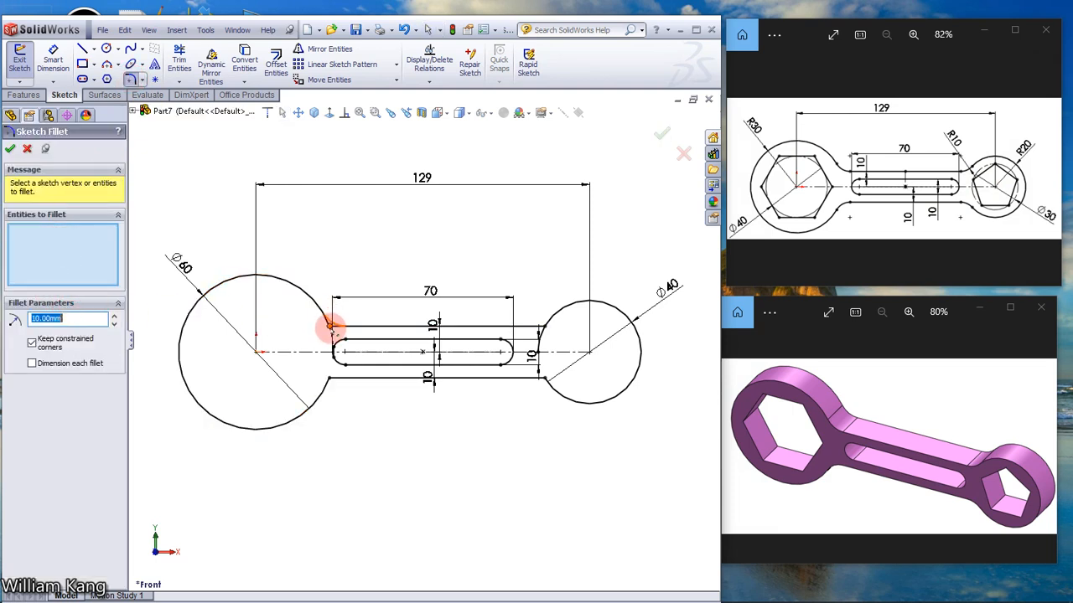
{"action": "left_click", "coordinate": [329, 327]}
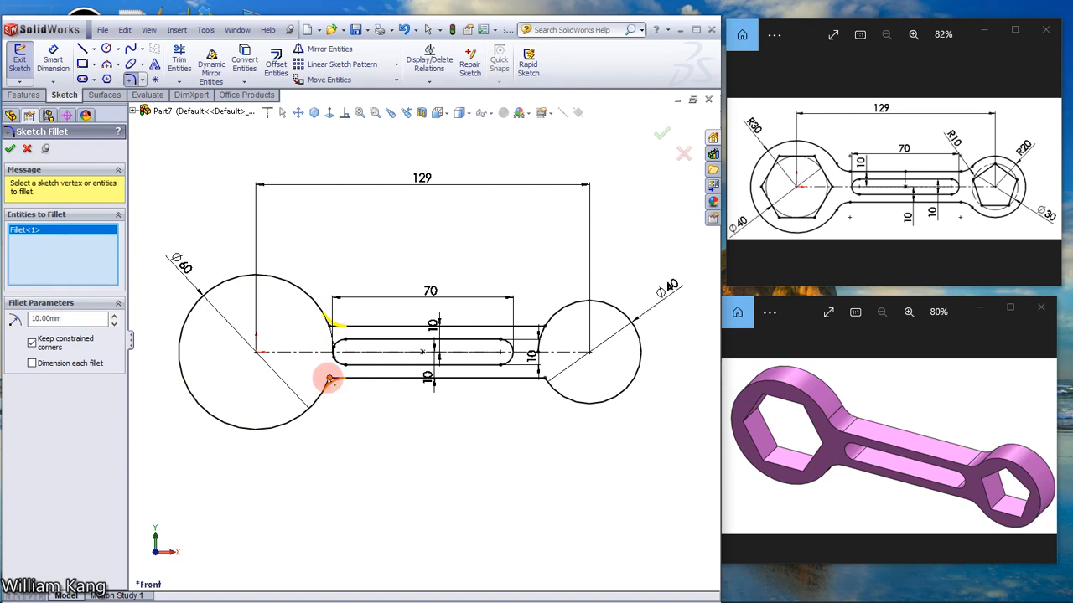
{"action": "left_click", "coordinate": [544, 327]}
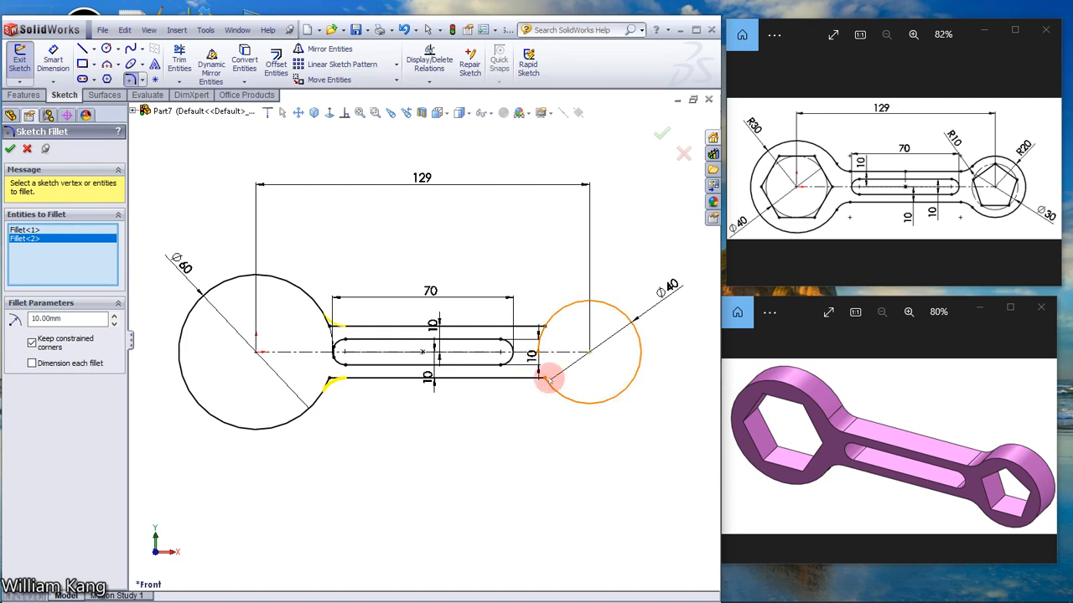
{"action": "left_click", "coordinate": [545, 379]}
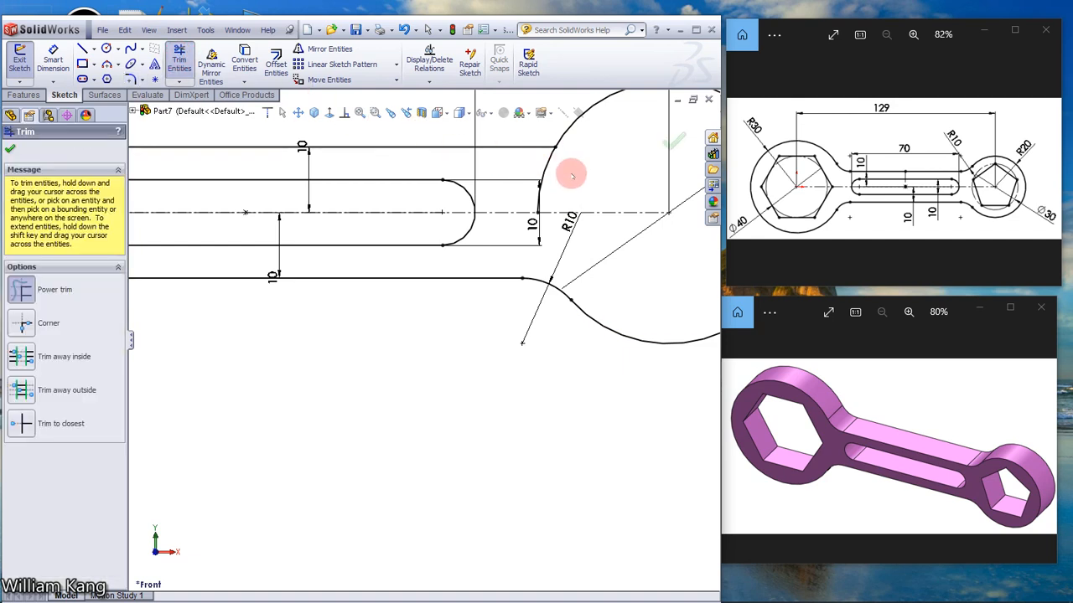
Trim the leftover piece at the right circle and fillet its upper handle corner.
{"action": "left_click", "coordinate": [571, 174]}
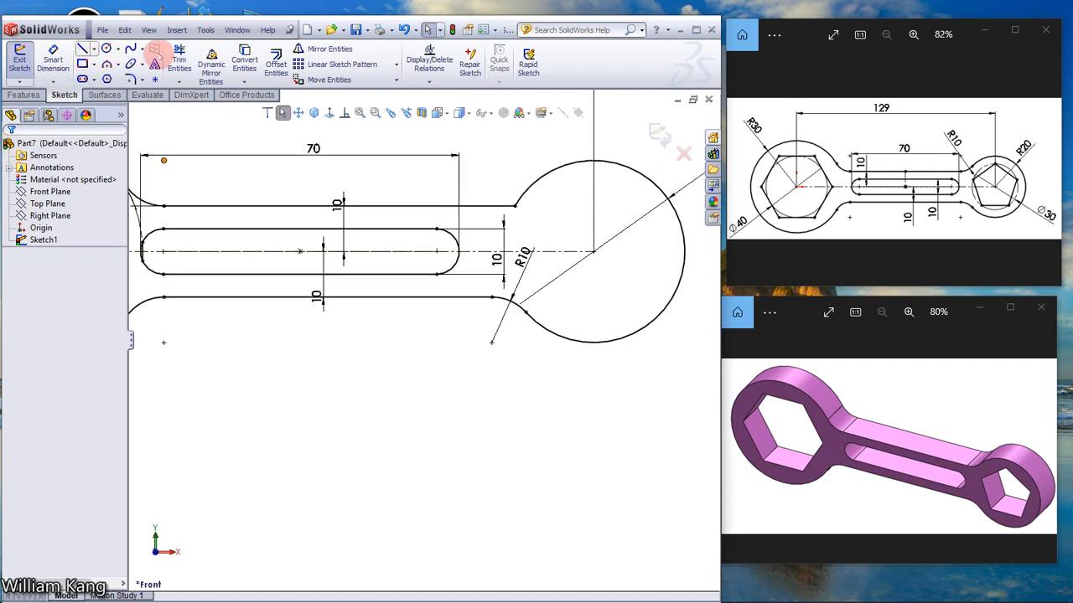
{"action": "left_click", "coordinate": [133, 79]}
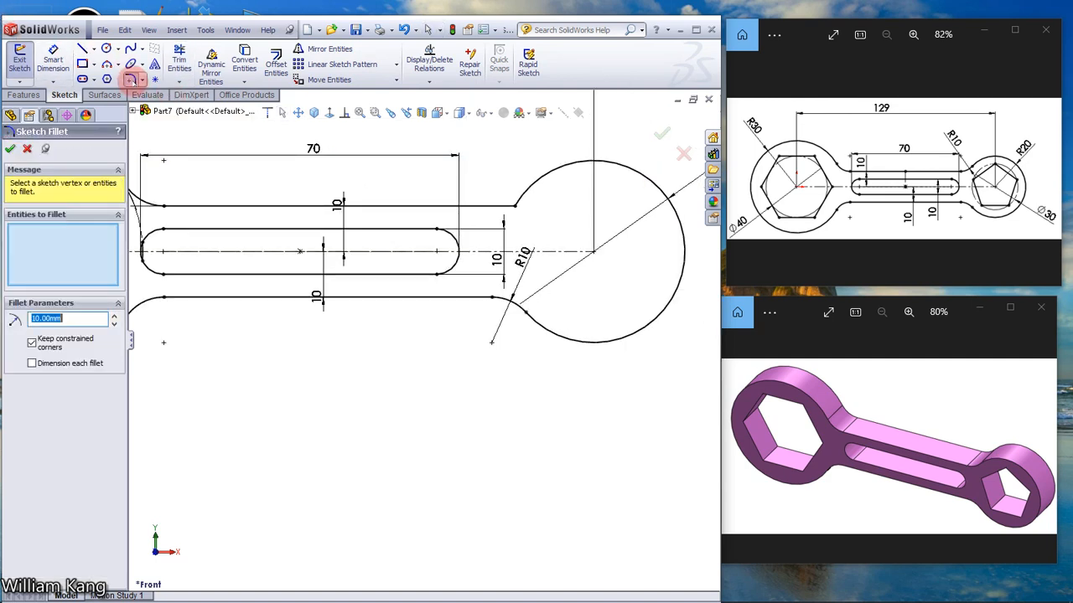
{"action": "left_click", "coordinate": [513, 204]}
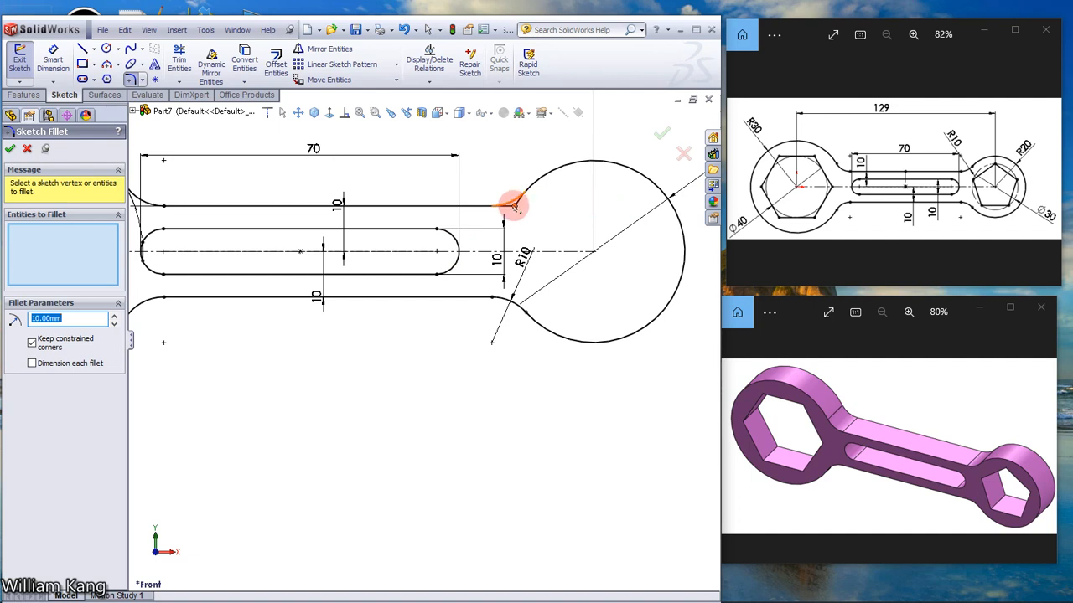
{"action": "left_click", "coordinate": [513, 204]}
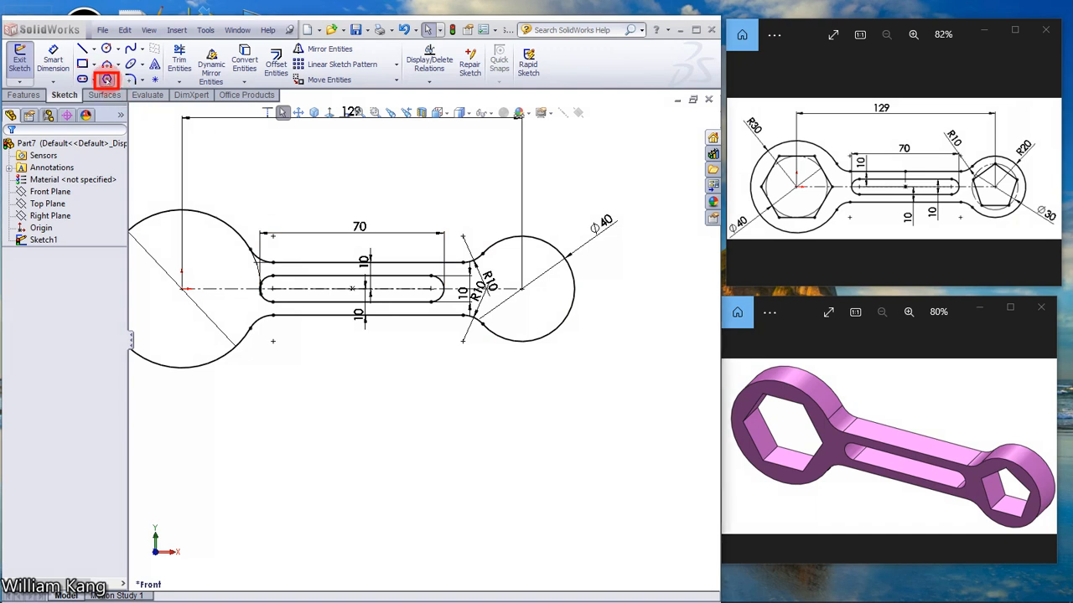
Draw a 6-sided polygon centred on the left circle's centre.
{"action": "left_click", "coordinate": [107, 81]}
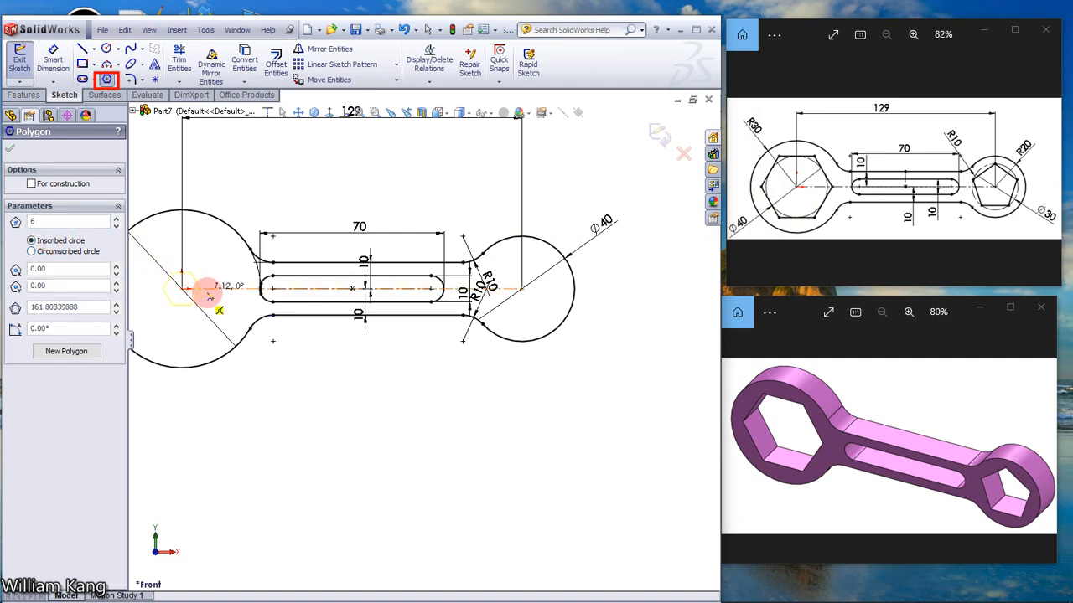
{"action": "left_click", "coordinate": [235, 289]}
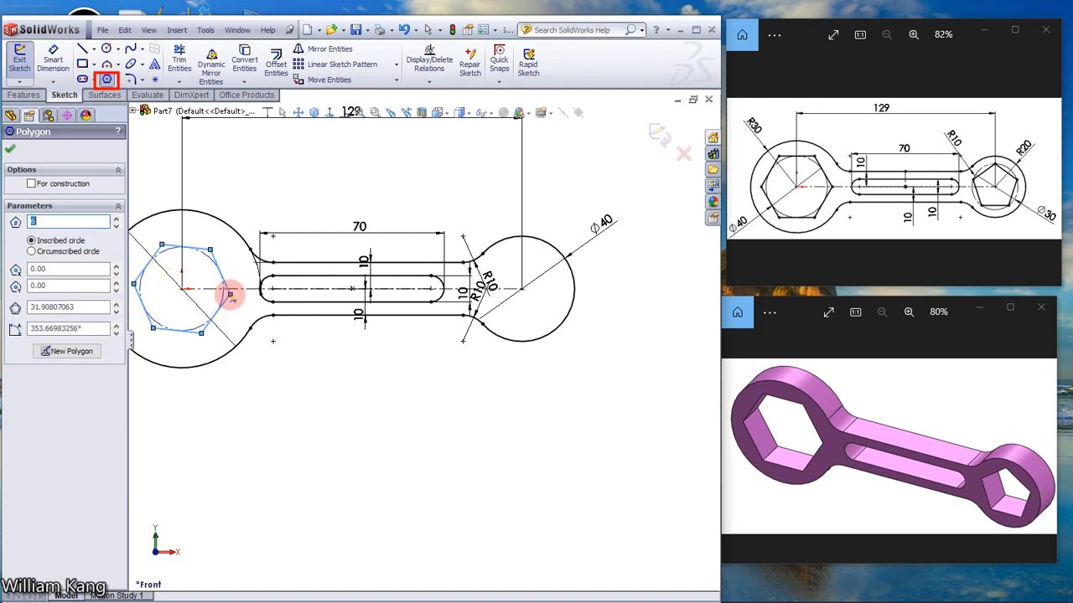
{"action": "left_click", "coordinate": [10, 148]}
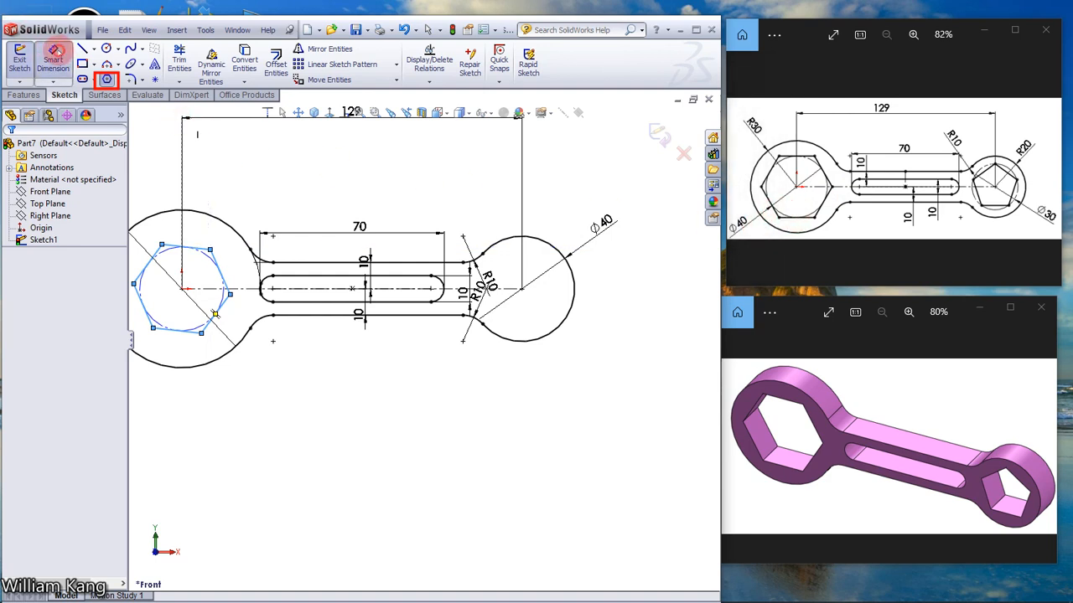
Dimension the hexagon to 40 mm and constrain one edge to fix its orientation.
{"action": "left_click", "coordinate": [208, 258]}
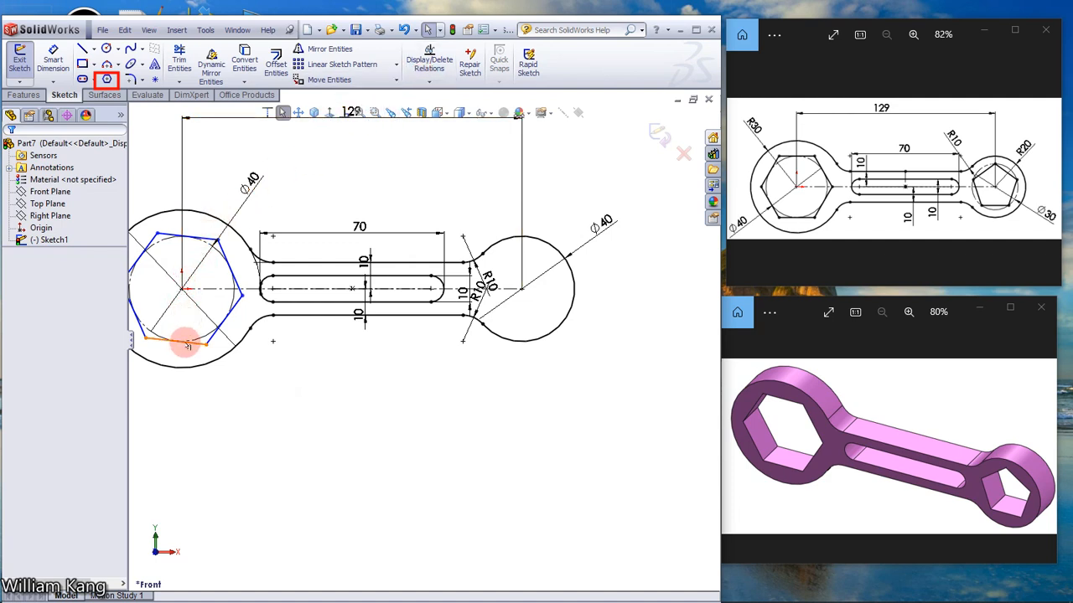
{"action": "left_click", "coordinate": [185, 342]}
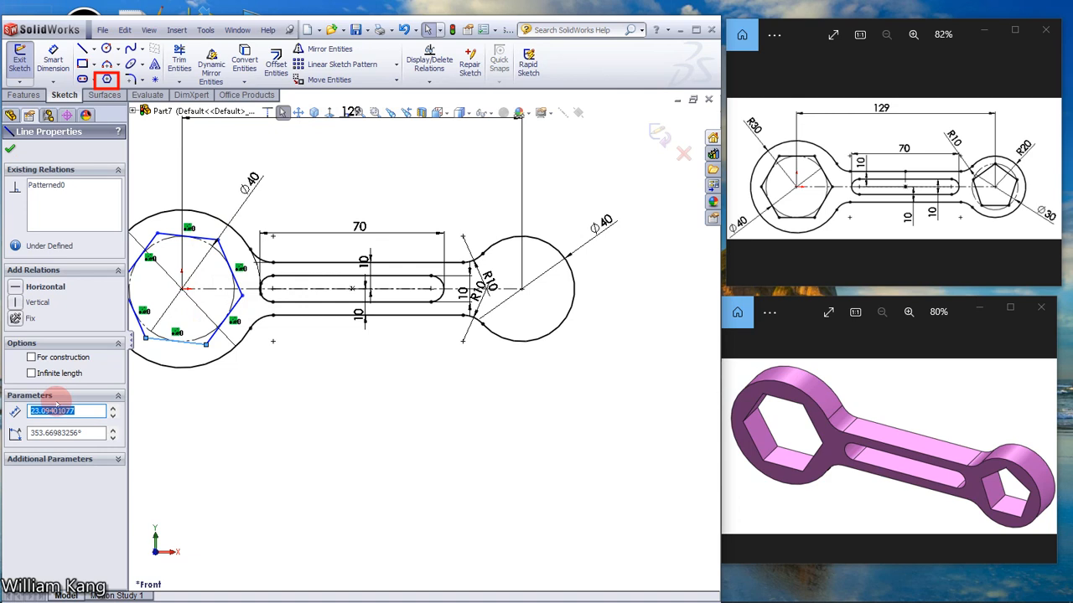
{"action": "left_click", "coordinate": [15, 287]}
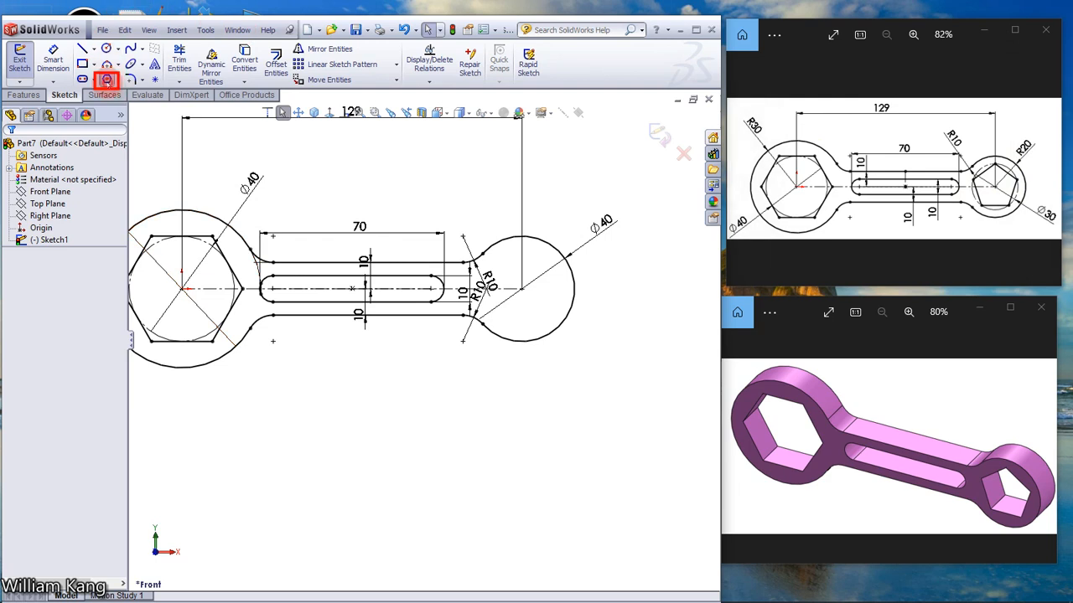
Draw a 5-sided circumscribed polygon centred on the right circle's centre.
{"action": "left_click", "coordinate": [107, 80]}
{"action": "type", "text": "5"}
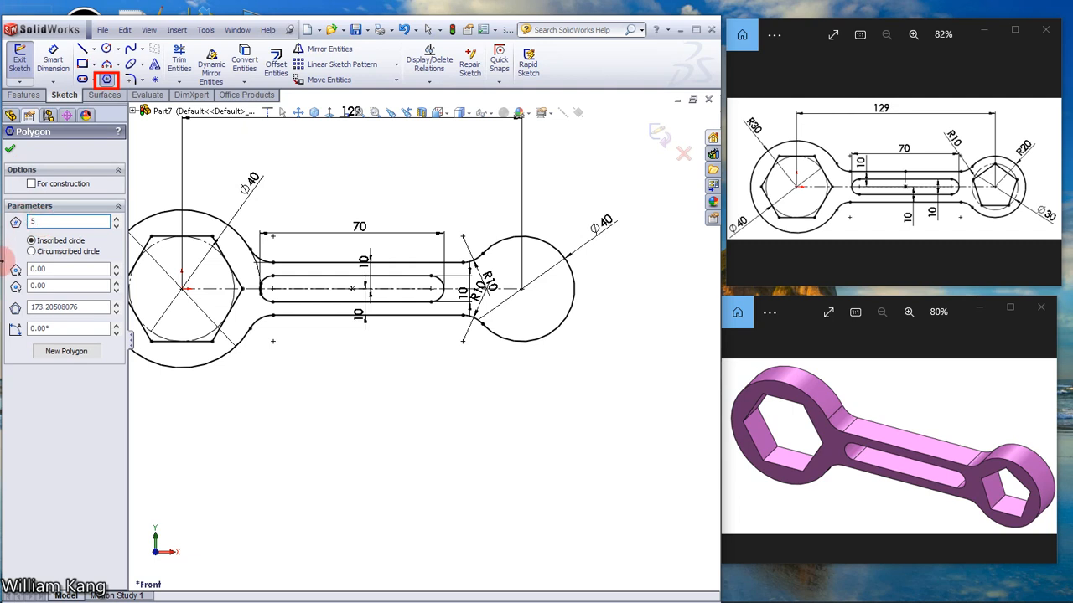
{"action": "left_click", "coordinate": [30, 252]}
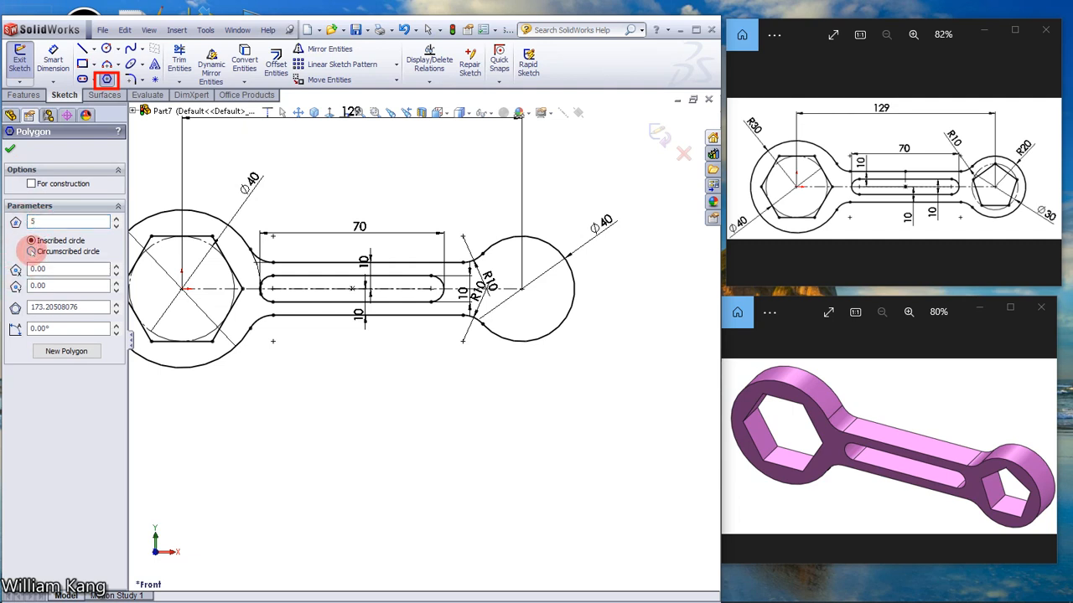
{"action": "left_click", "coordinate": [30, 251]}
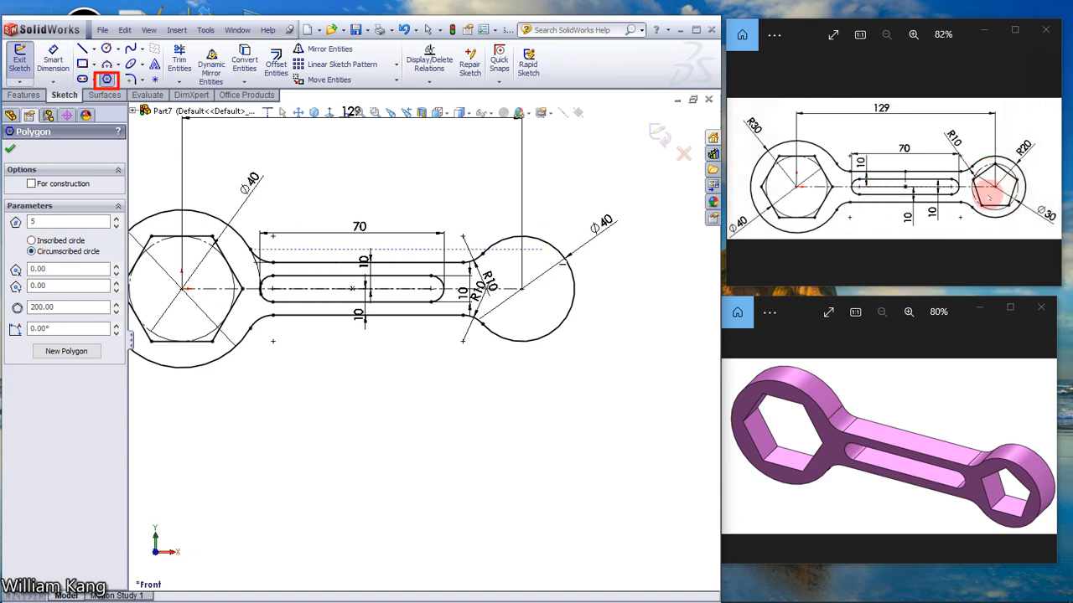
{"action": "left_click", "coordinate": [523, 291]}
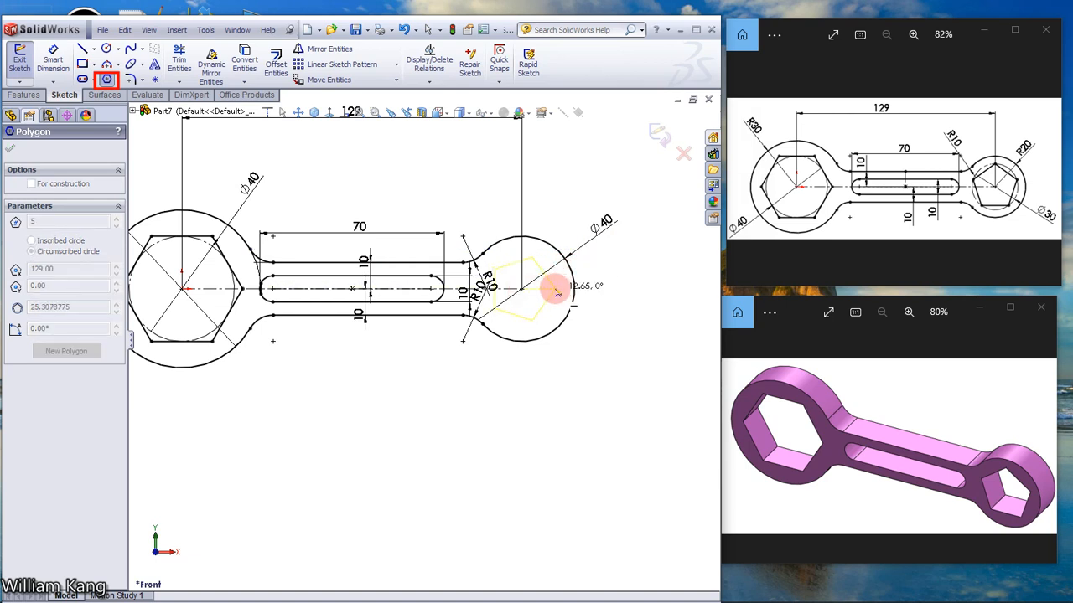
{"action": "left_click", "coordinate": [536, 288]}
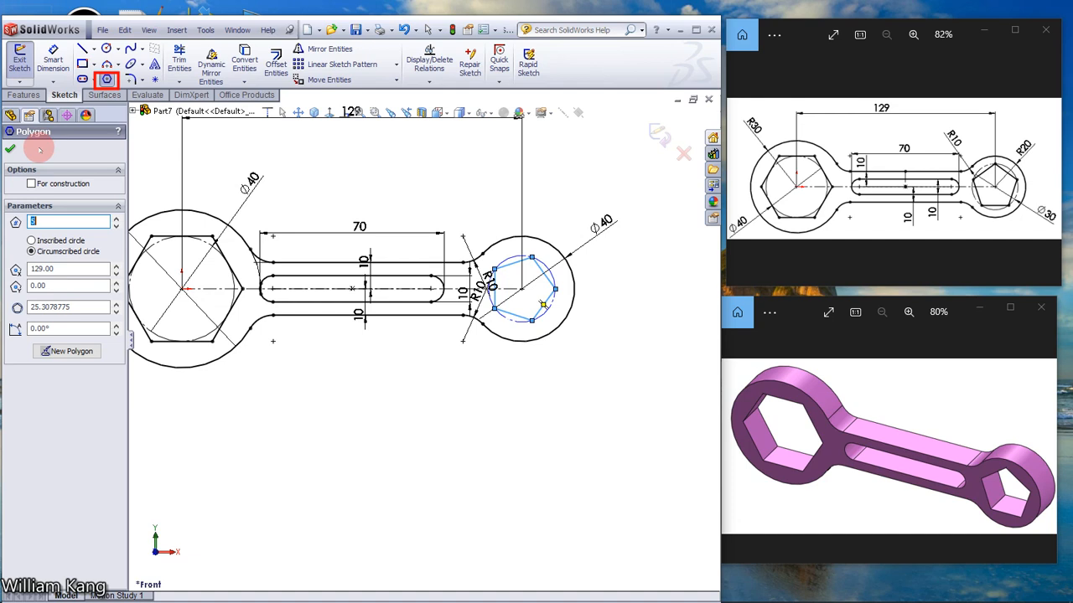
{"action": "left_click", "coordinate": [10, 149]}
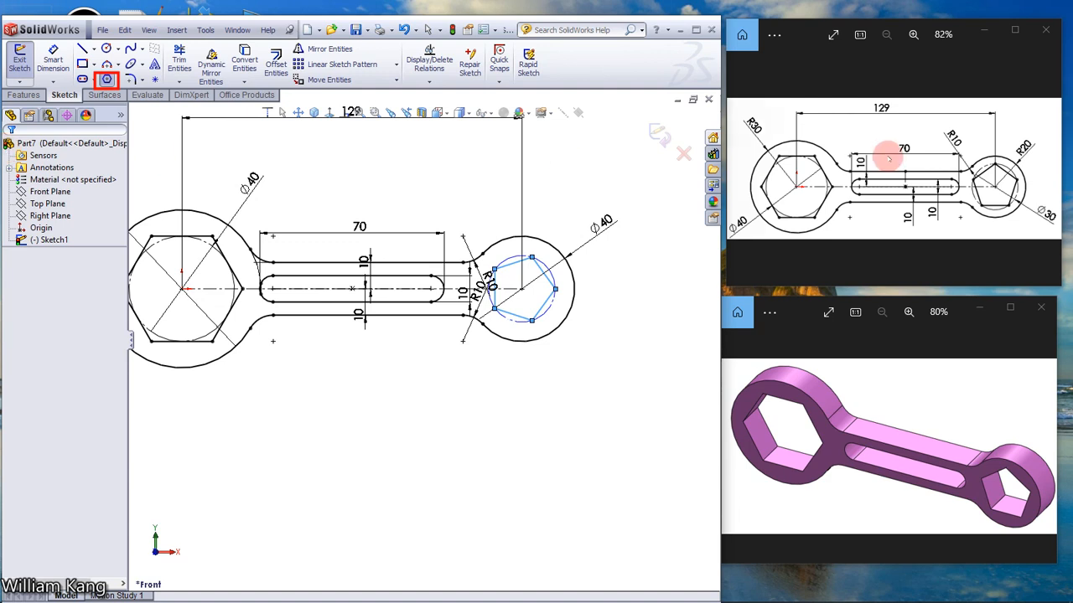
Dimension the pentagon's diameter to 30 mm.
{"action": "left_click", "coordinate": [478, 207]}
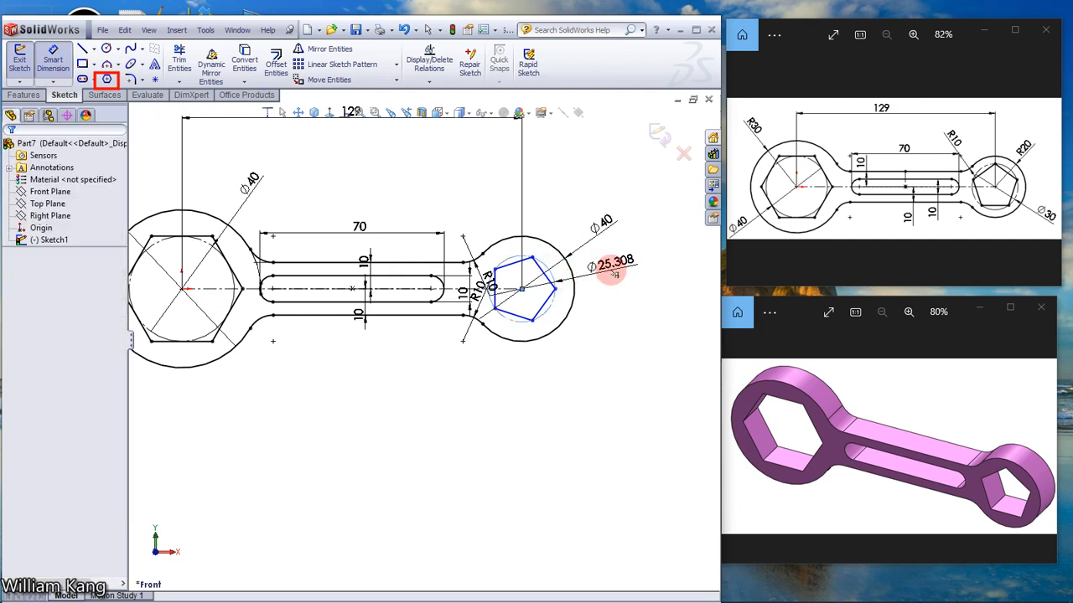
{"action": "left_click", "coordinate": [617, 262]}
{"action": "type", "text": "30"}
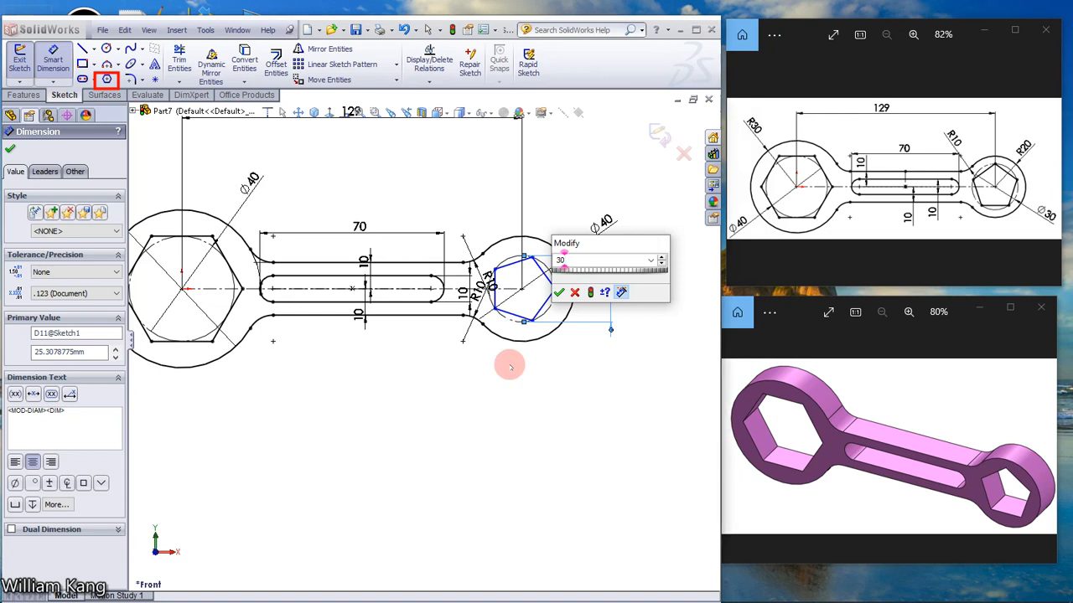
{"action": "left_click", "coordinate": [560, 292]}
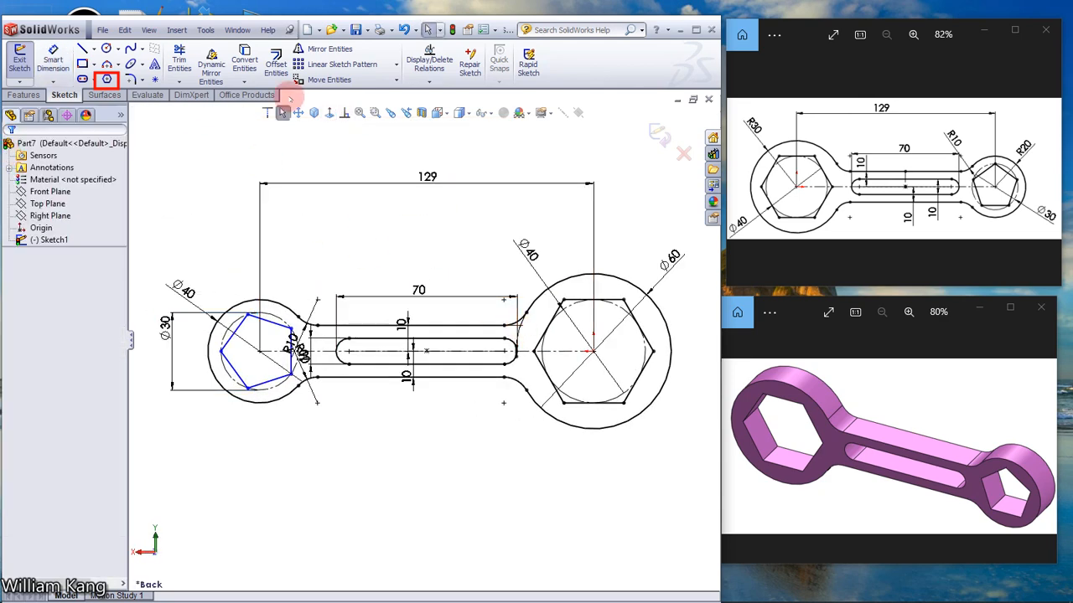
{"action": "left_click", "coordinate": [327, 112]}
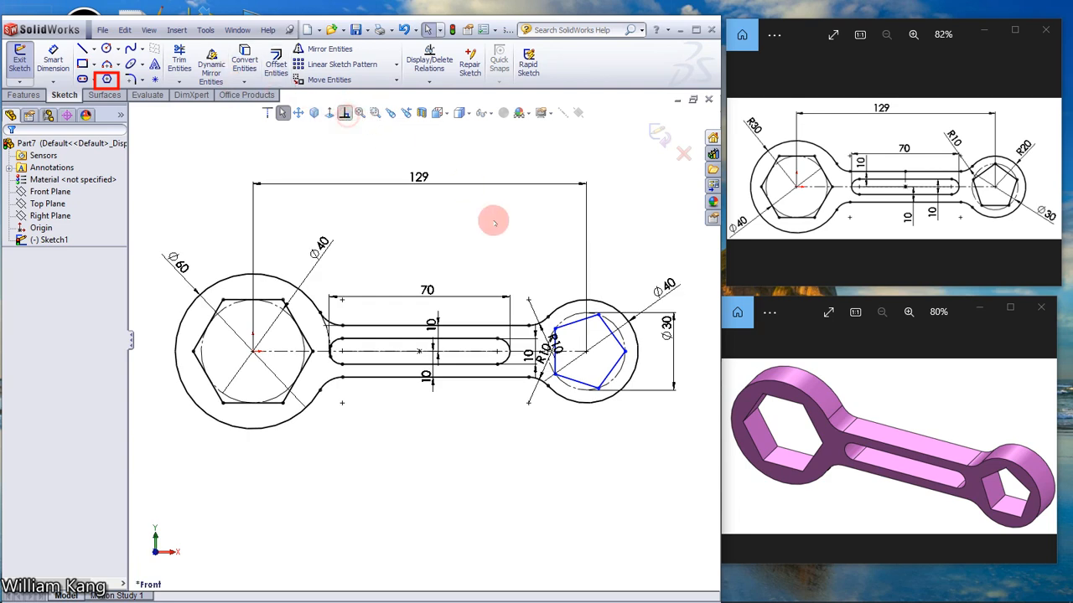
Make the pentagon's bottom edge horizontal, fully defining the sketch.
{"action": "left_click", "coordinate": [573, 382]}
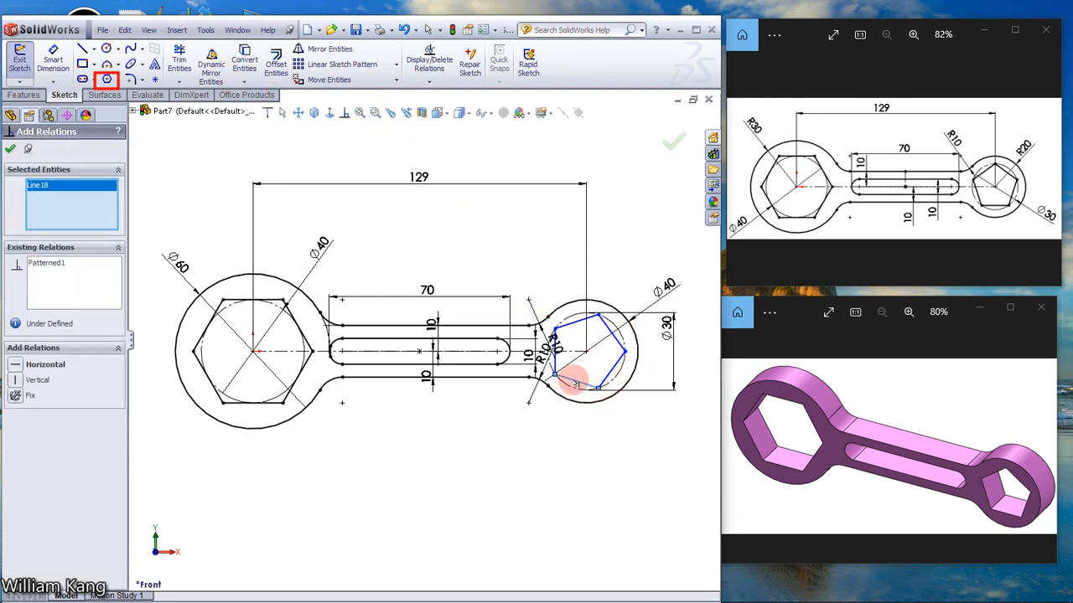
{"action": "left_click", "coordinate": [45, 364]}
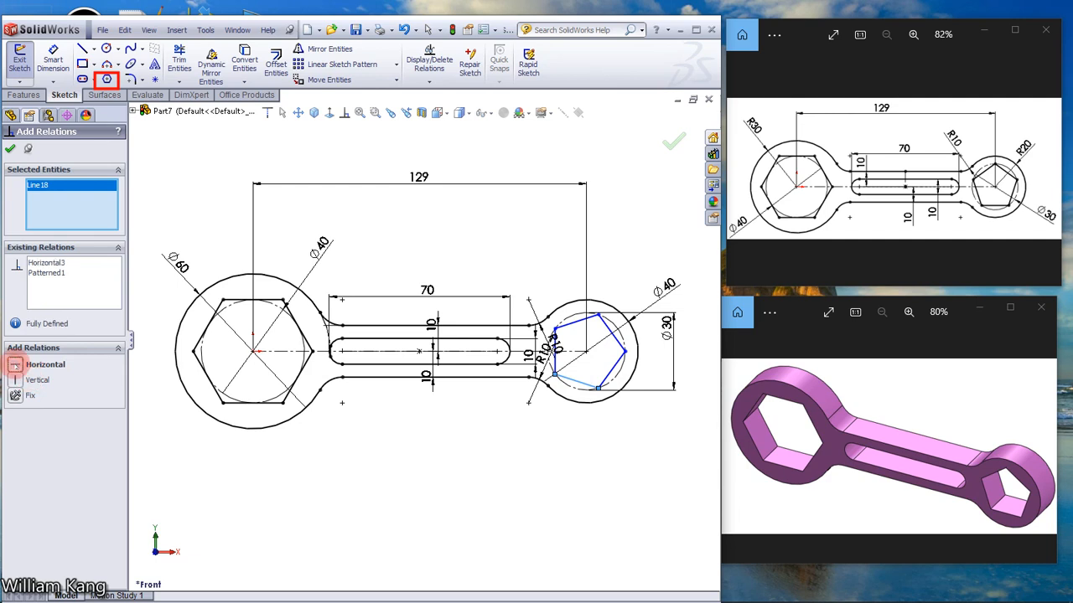
{"action": "left_click", "coordinate": [46, 364]}
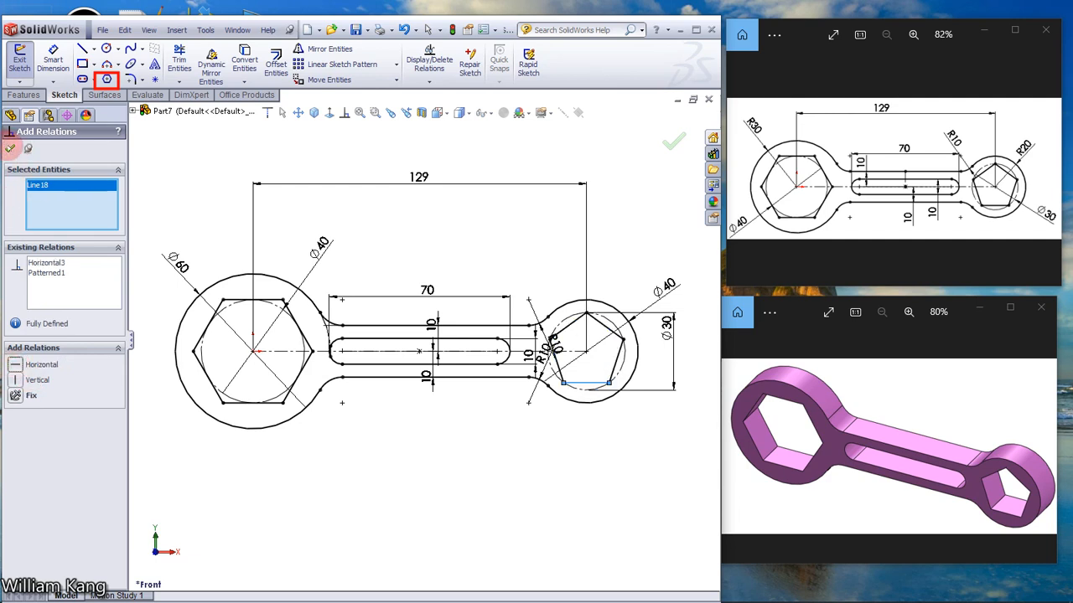
{"action": "left_click", "coordinate": [674, 141]}
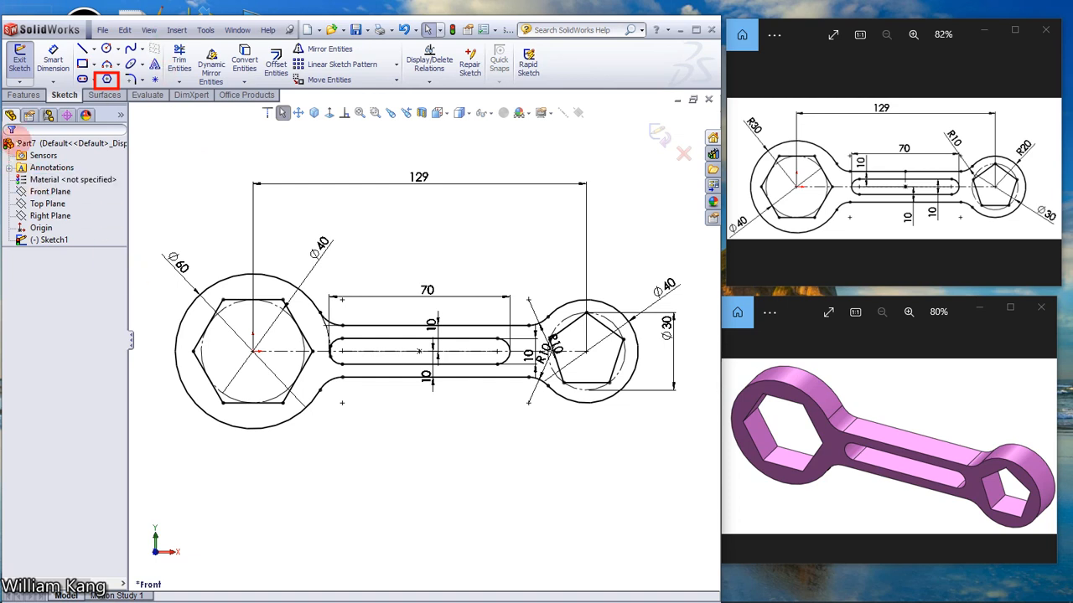
Extrude the sketch regions as a blind 15 mm boss and show the part in isometric view.
{"action": "left_click", "coordinate": [23, 93]}
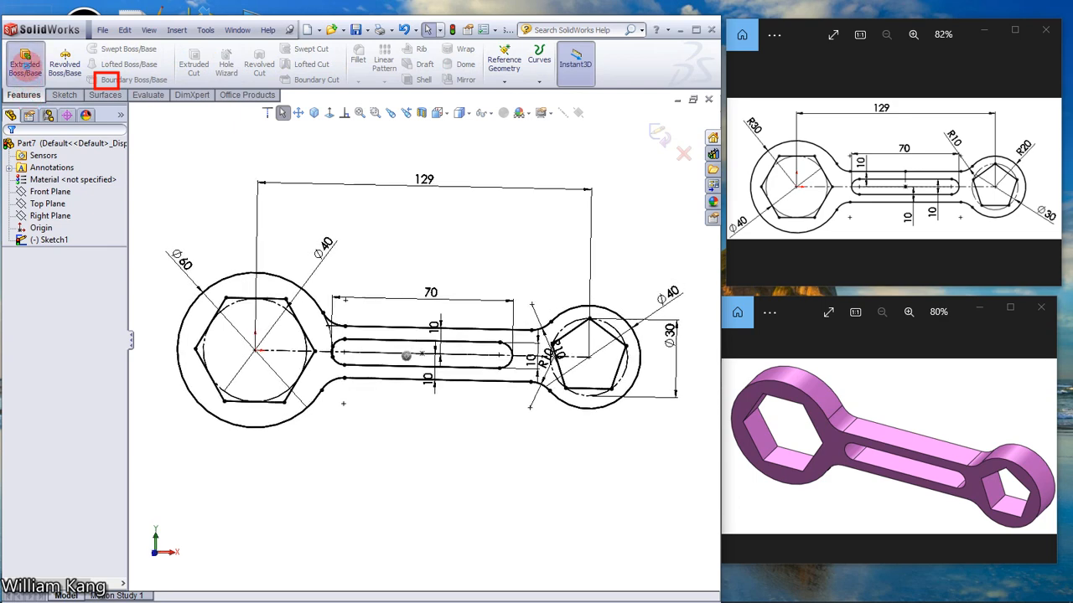
{"action": "left_click", "coordinate": [24, 63]}
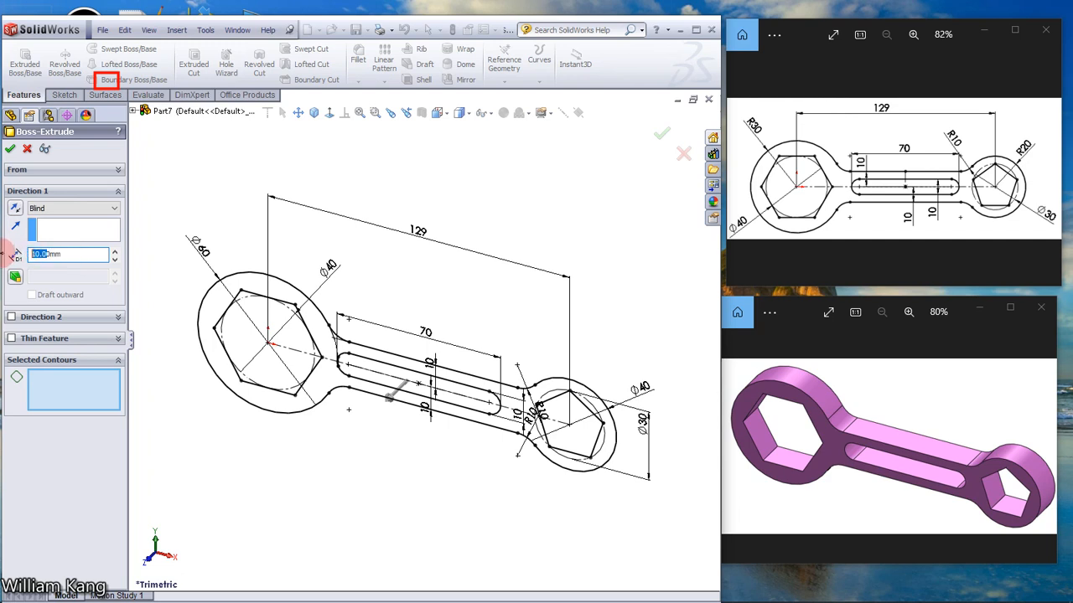
{"action": "type", "text": "150.00mm"}
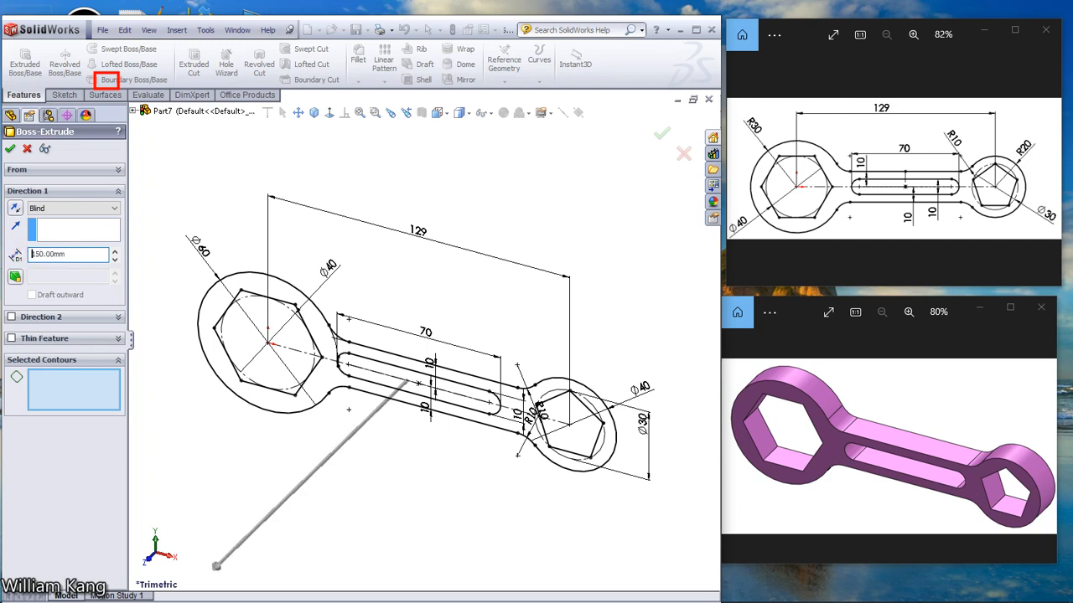
{"action": "left_click", "coordinate": [70, 255]}
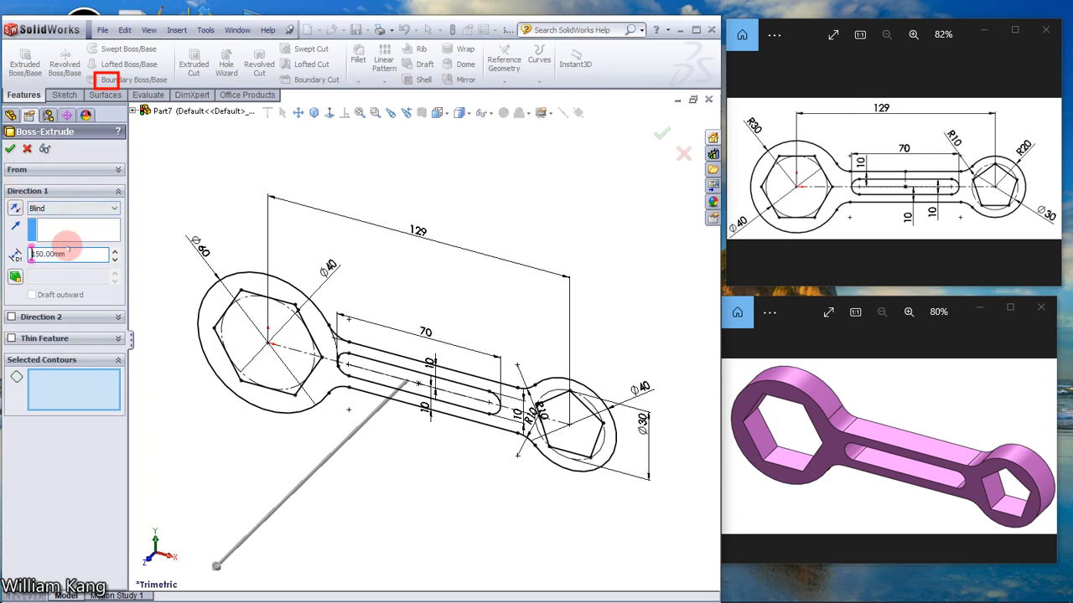
{"action": "triple_click", "coordinate": [67, 255]}
{"action": "type", "text": "15"}
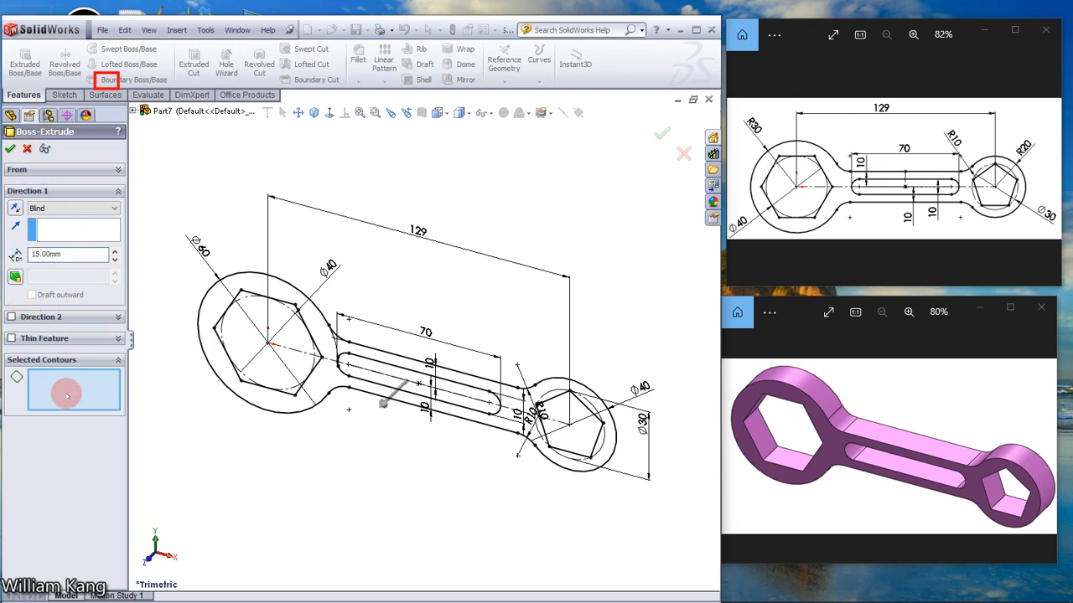
{"action": "left_click", "coordinate": [217, 310]}
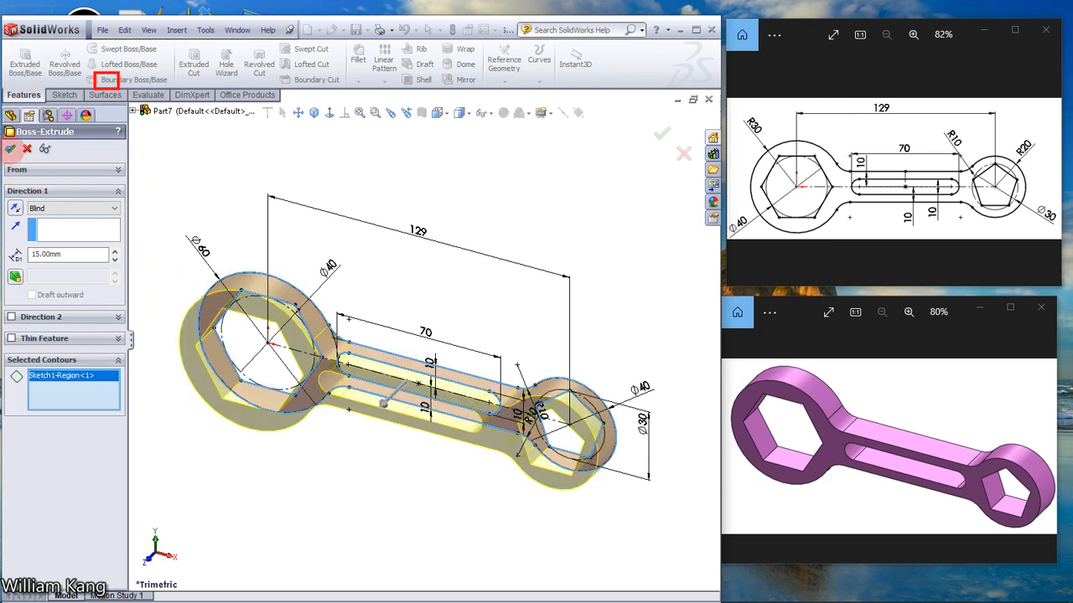
{"action": "left_click", "coordinate": [660, 134]}
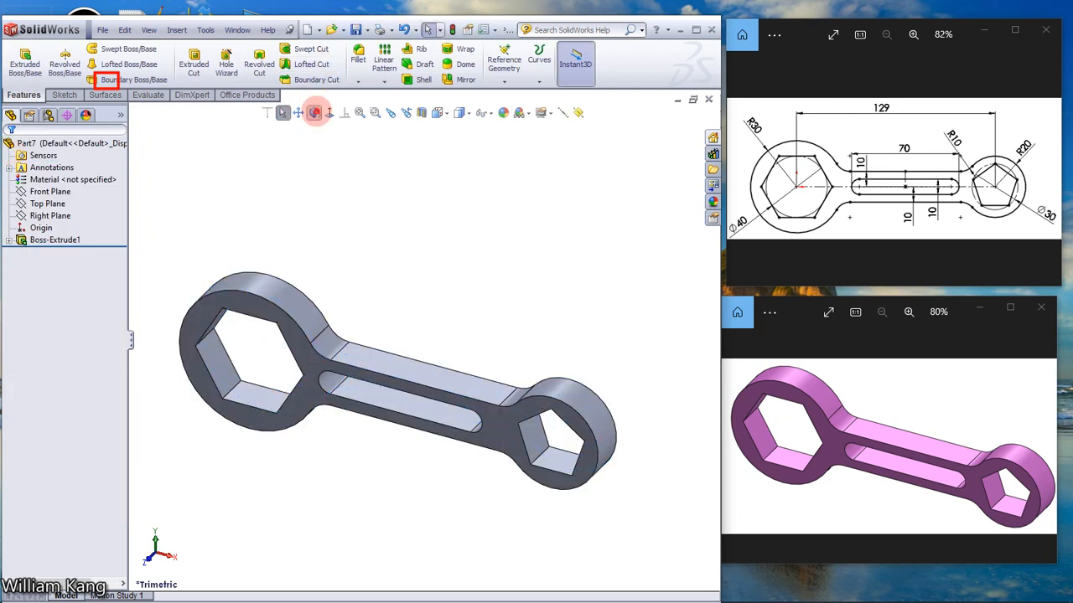
{"action": "left_click", "coordinate": [315, 112]}
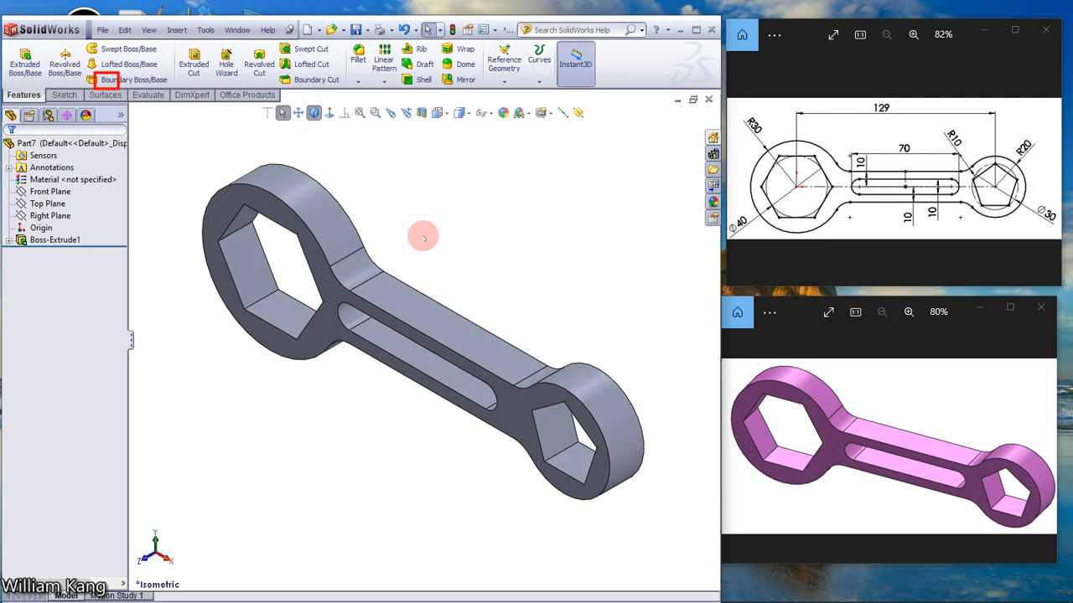